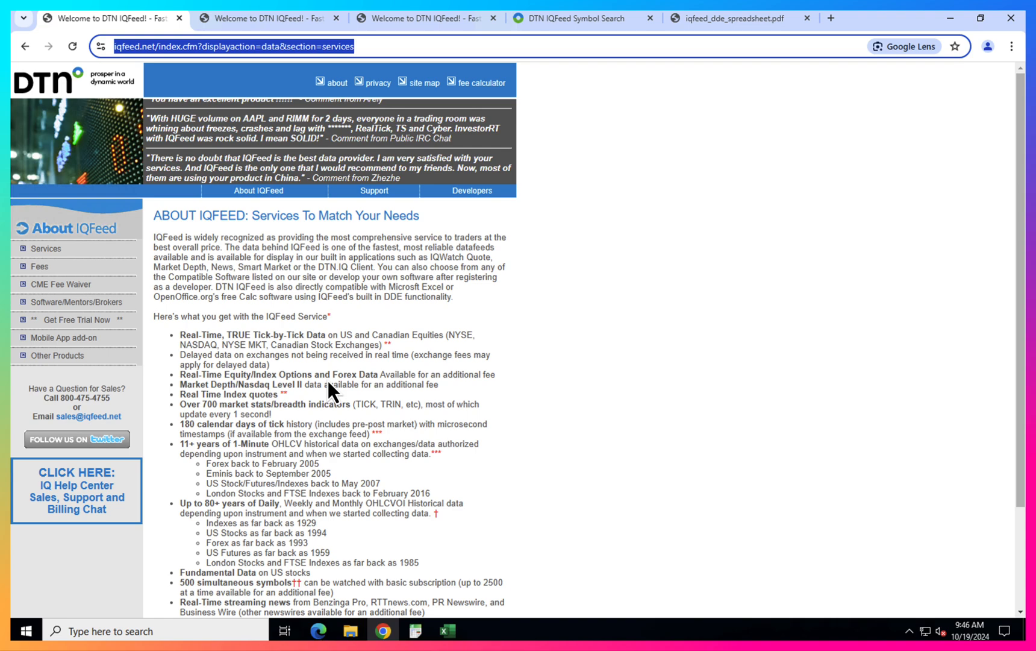
# - Read the IQFeed services feature list, then bring up the Core Service Fees page
pyautogui.scroll(-3)
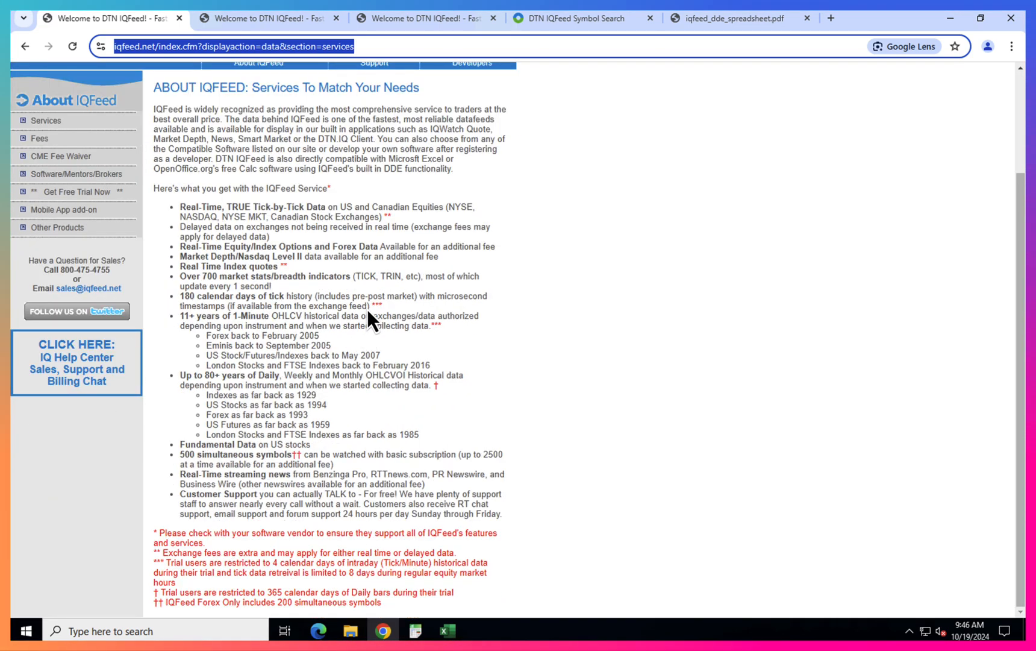
pyautogui.click(267, 18)
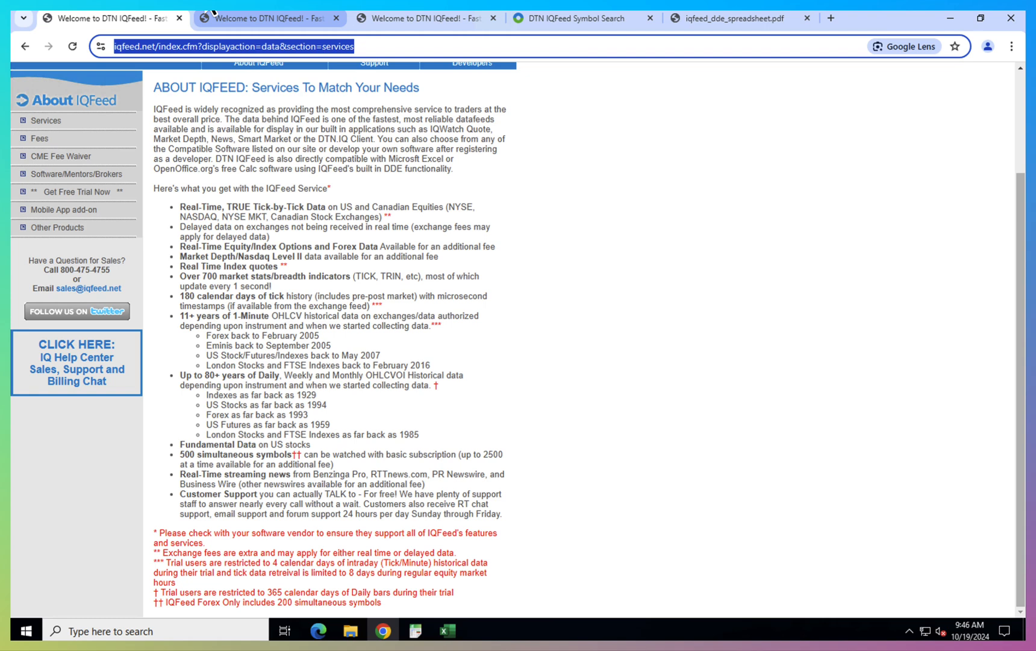
pyautogui.moveTo(343, 182)
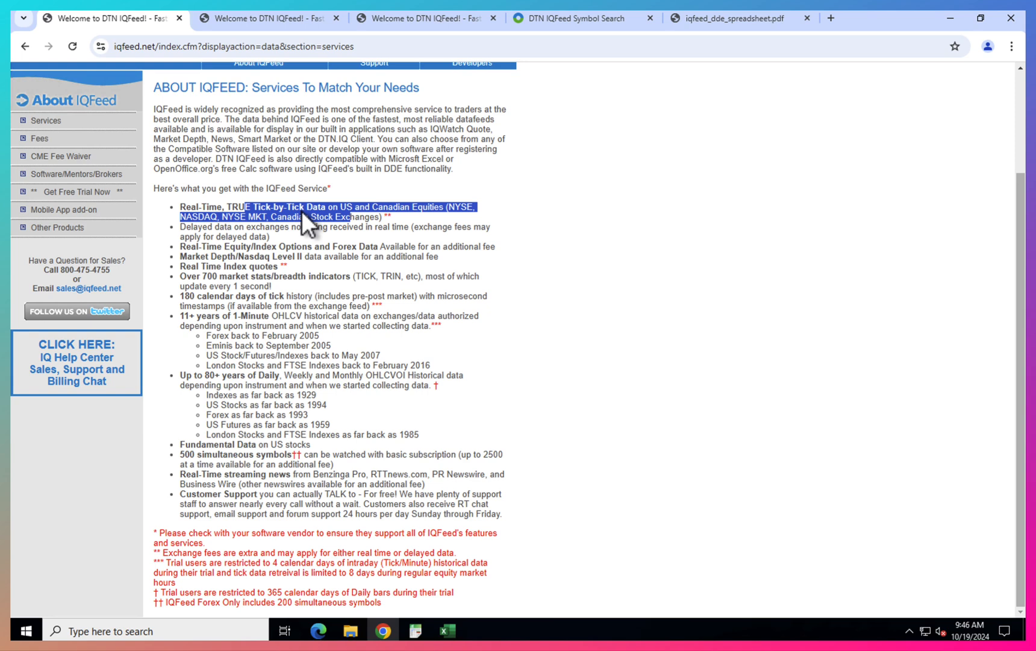
pyautogui.click(357, 217)
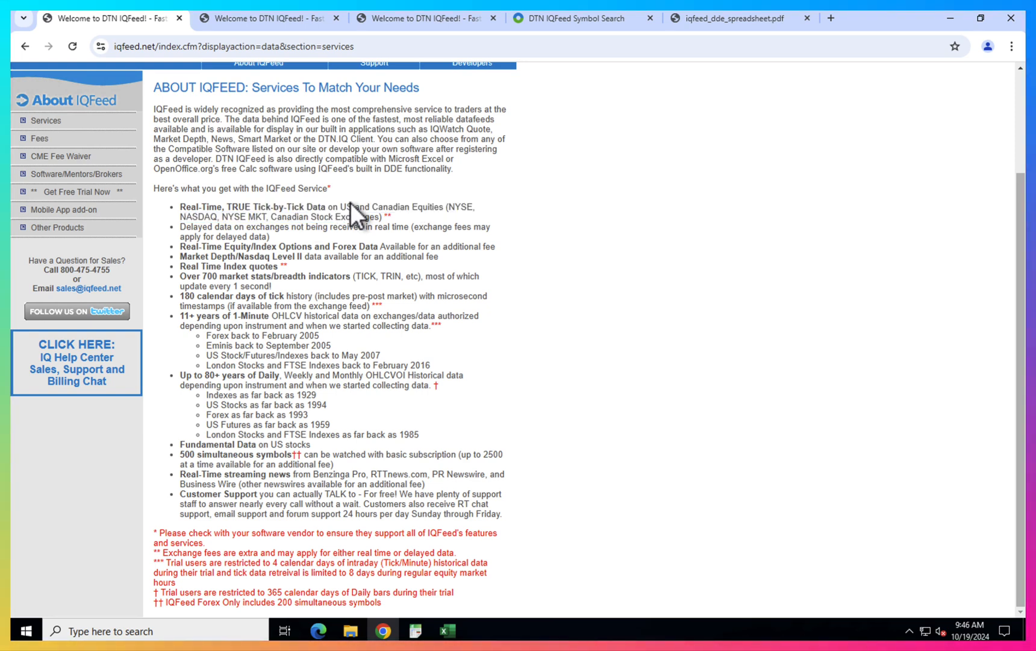
pyautogui.moveTo(413, 212)
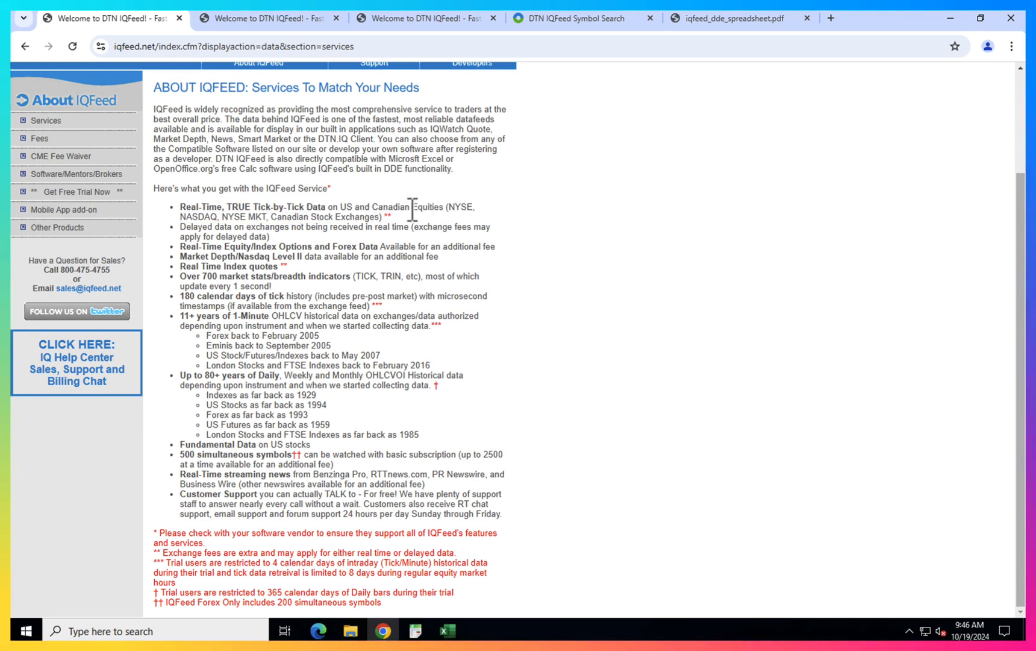
pyautogui.moveTo(184, 249)
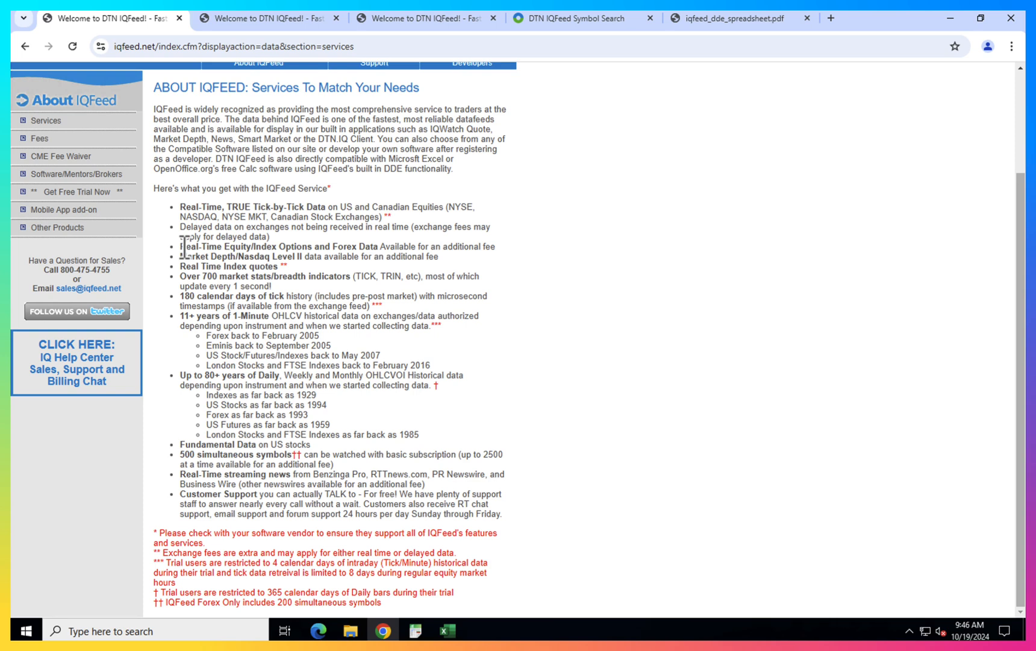
pyautogui.moveTo(324, 278)
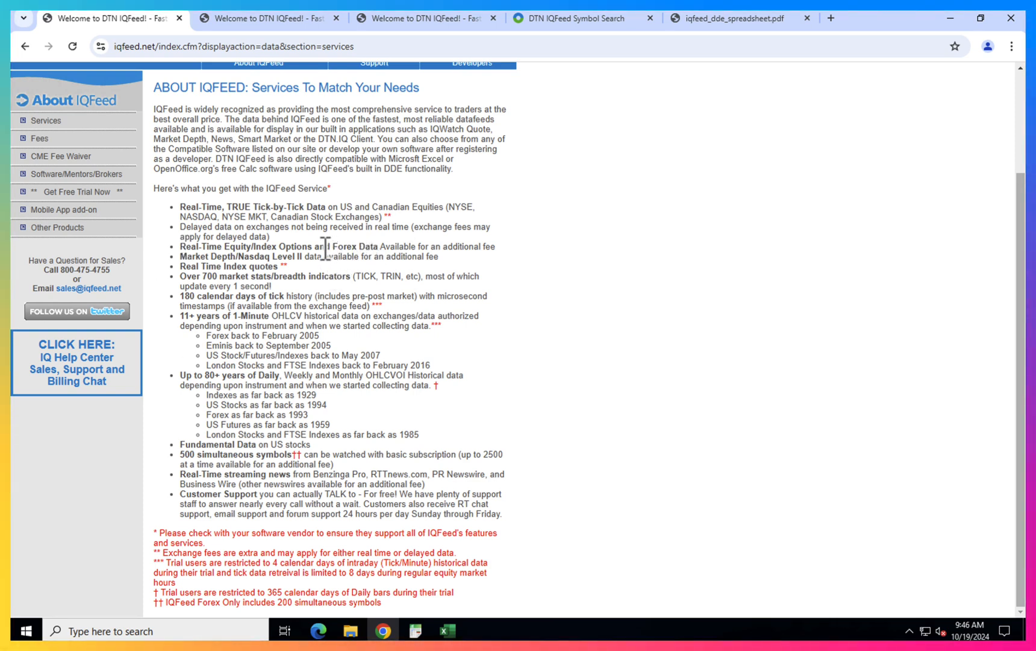
pyautogui.moveTo(341, 294)
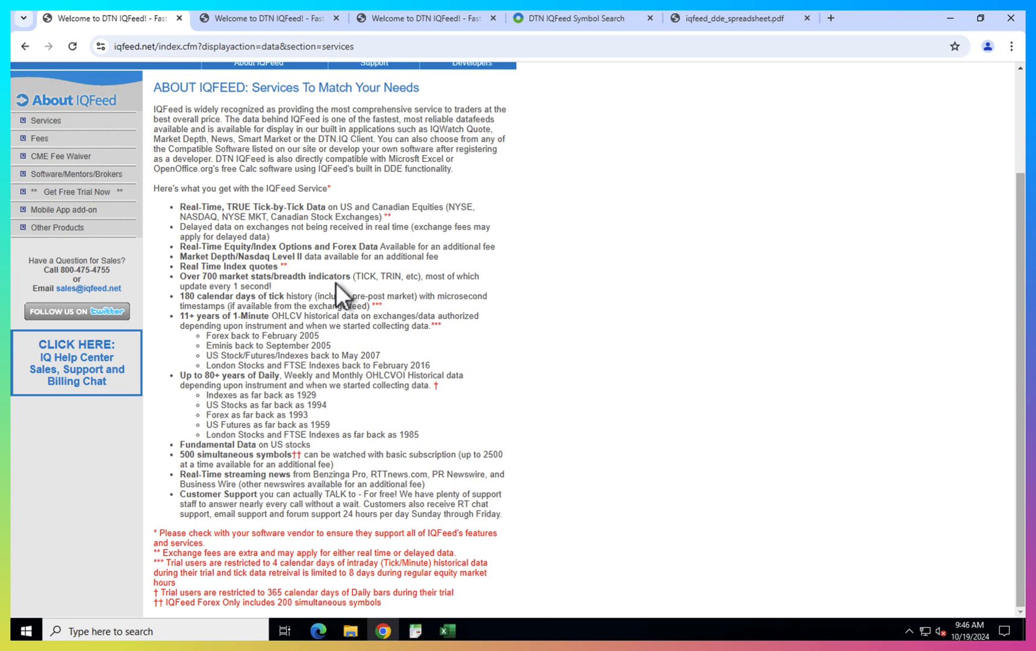
pyautogui.moveTo(227, 343)
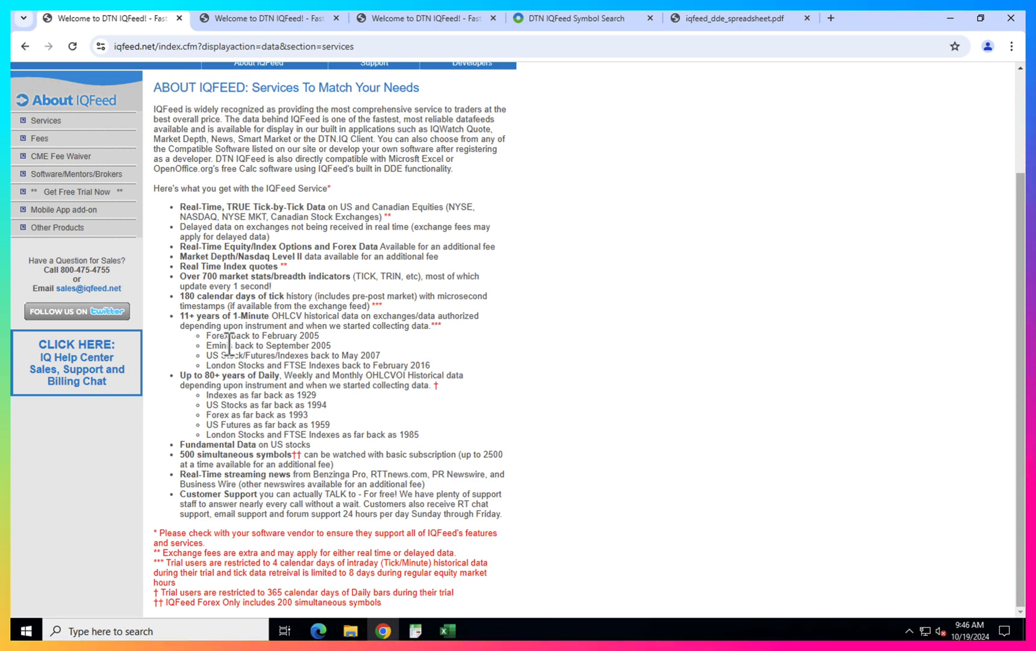
pyautogui.moveTo(179, 316); pyautogui.dragTo(276, 316)
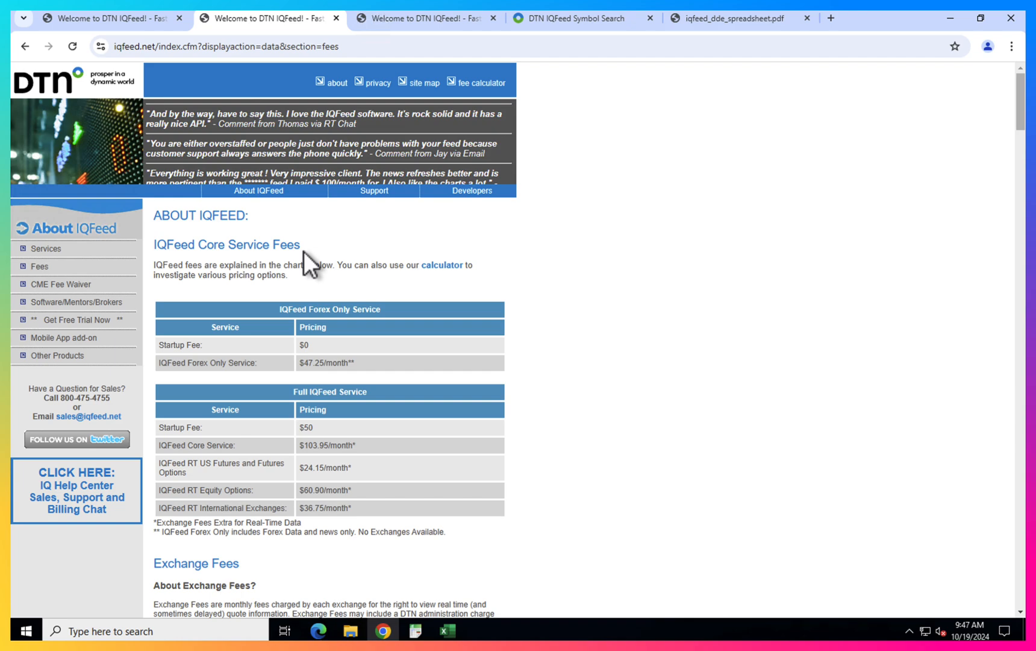
pyautogui.scroll(-3)
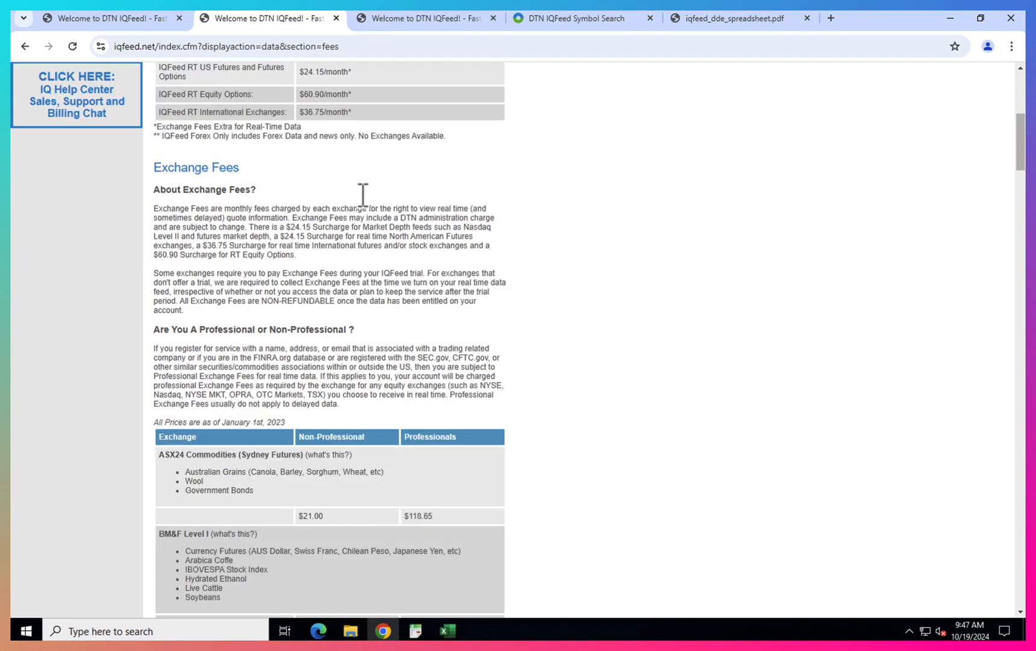
pyautogui.scroll(-3)
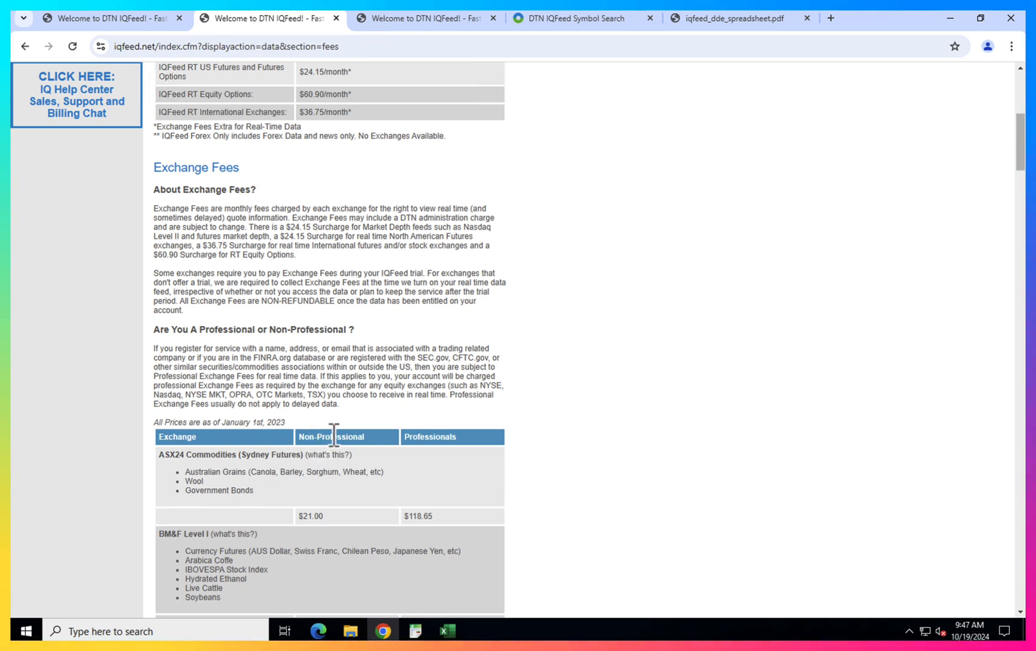
pyautogui.scroll(-3)
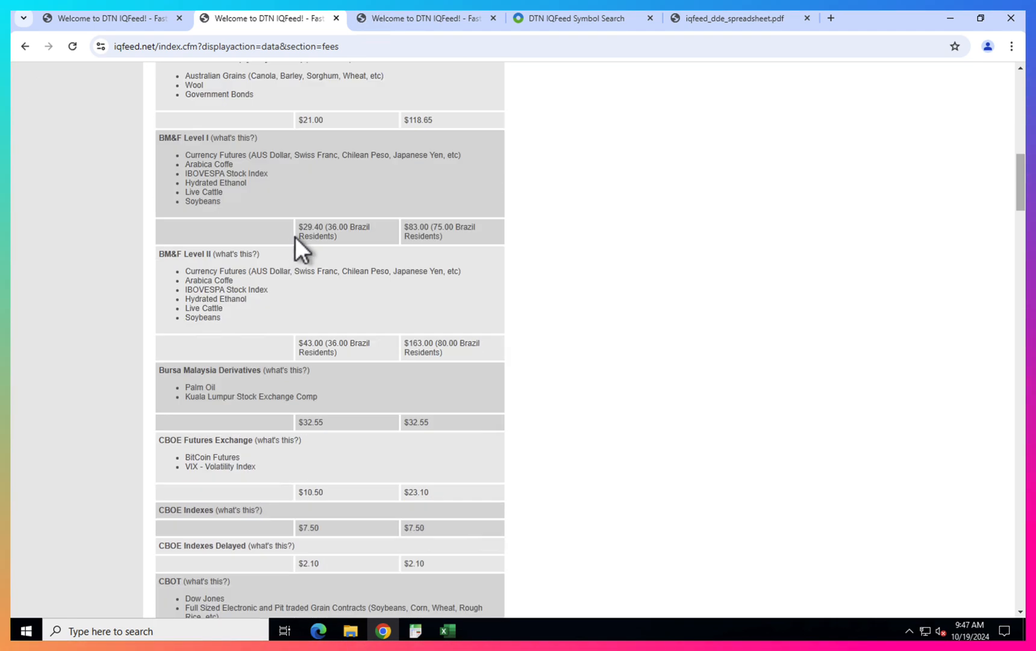
pyautogui.scroll(-3)
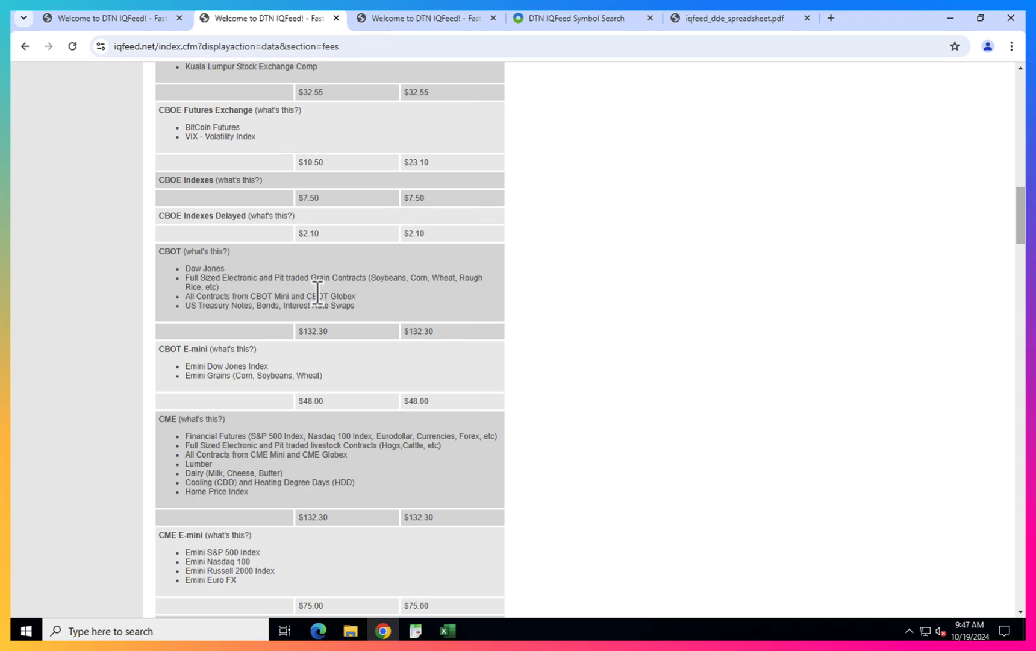
pyautogui.moveTo(320, 256)
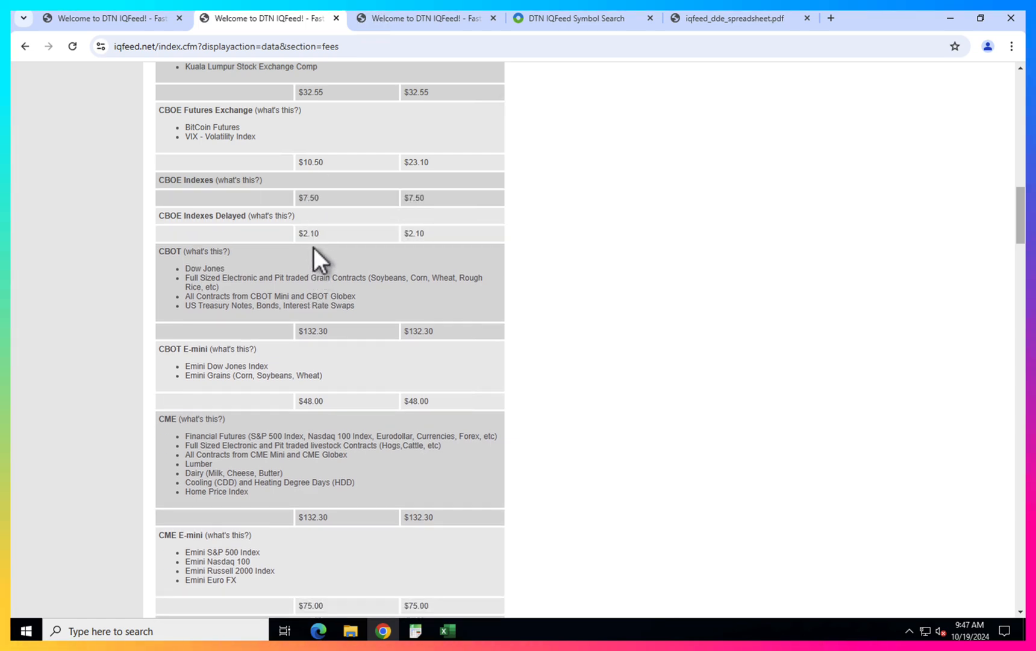
pyautogui.scroll(-3)
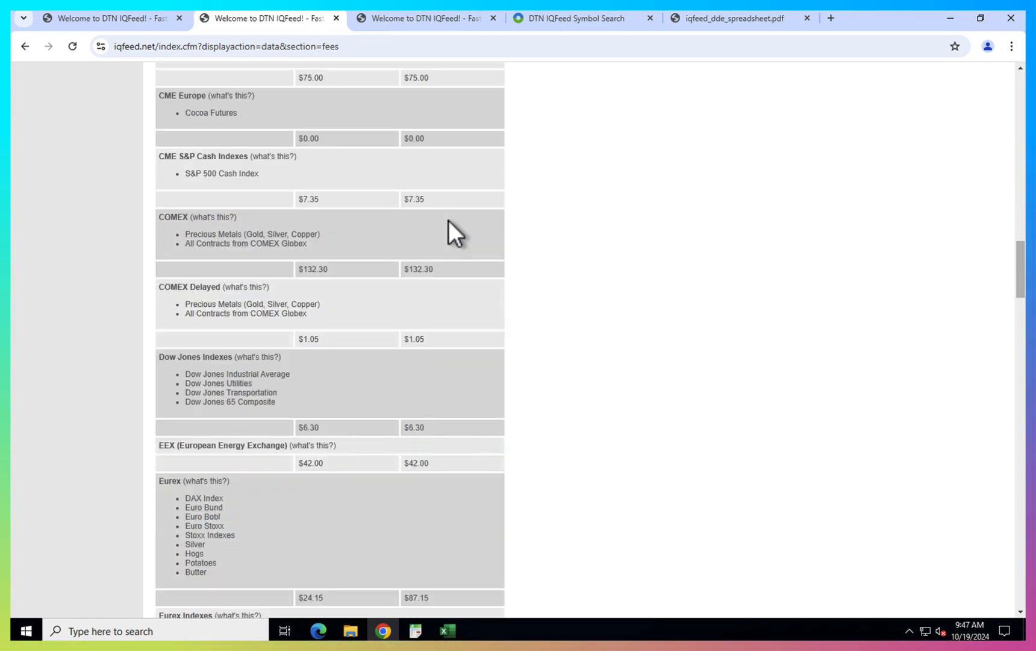
pyautogui.scroll(-3)
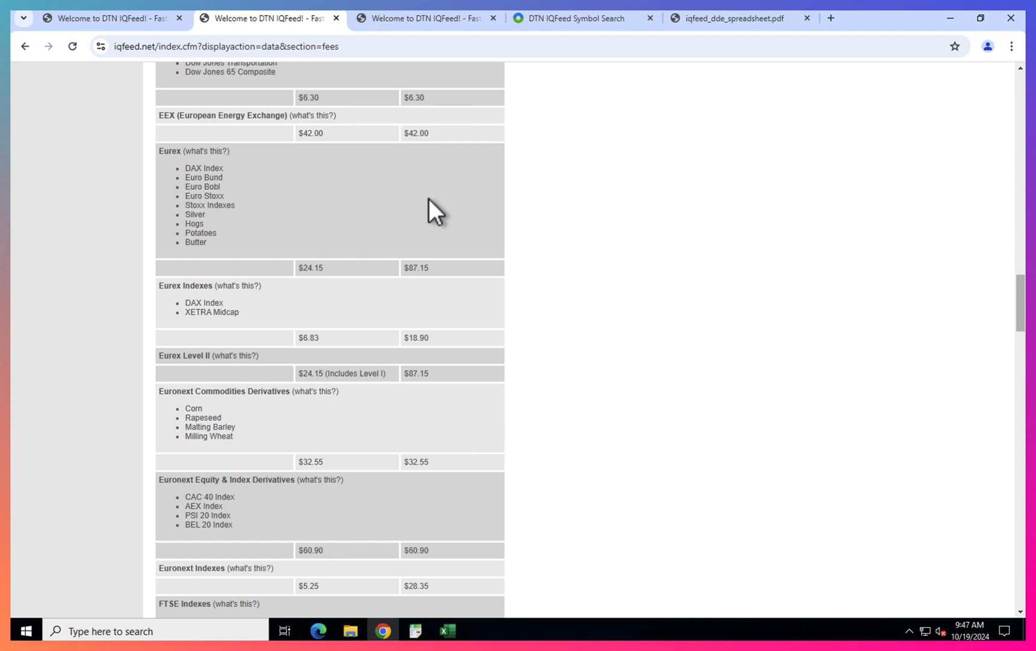
pyautogui.moveTo(395, 184)
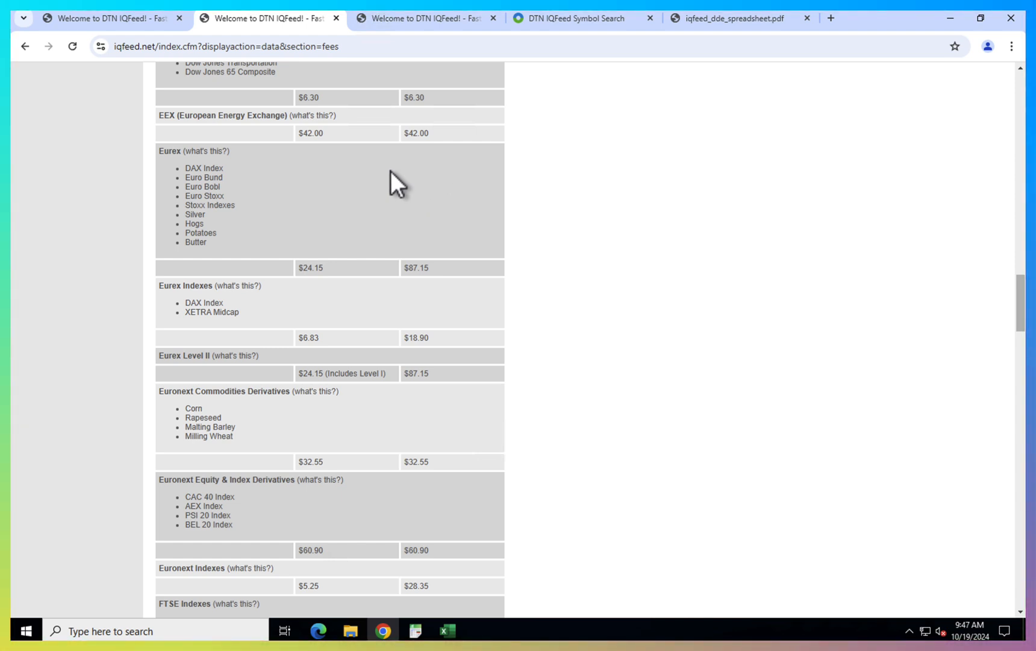
pyautogui.moveTo(370, 25)
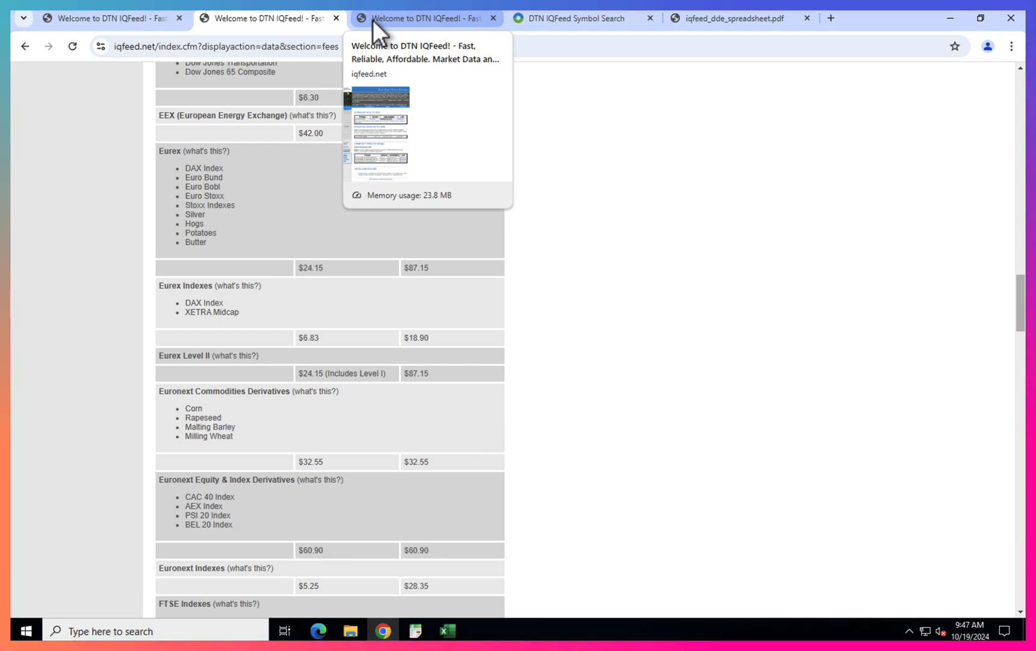
# - Review the Download IQFeed Client page (version 6.2.0.25 and beta), then open the Start menu
pyautogui.click(423, 18)
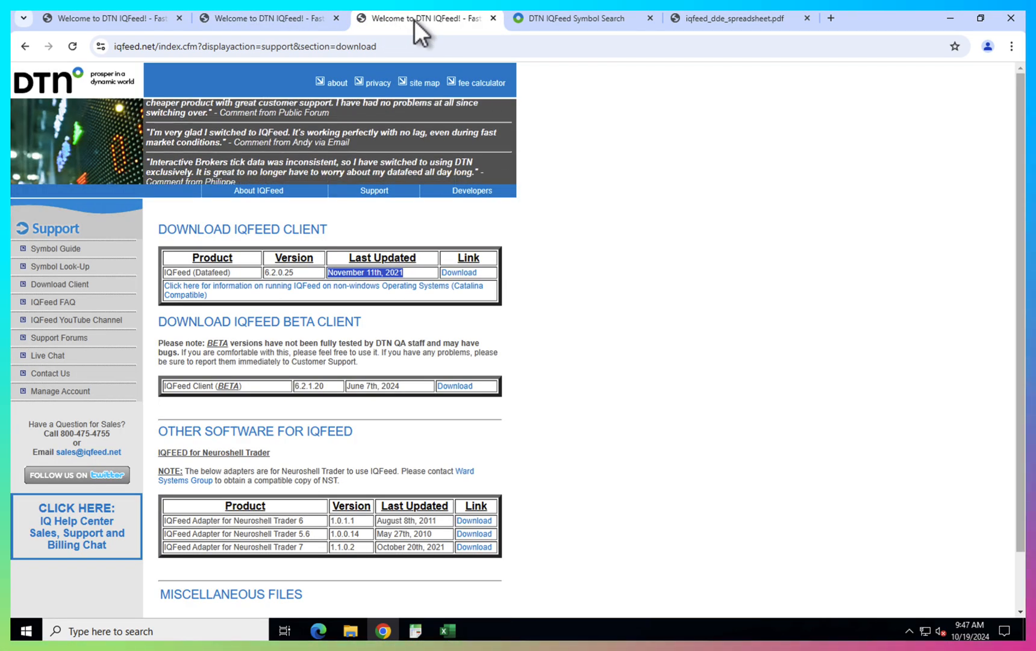
pyautogui.scroll(-3)
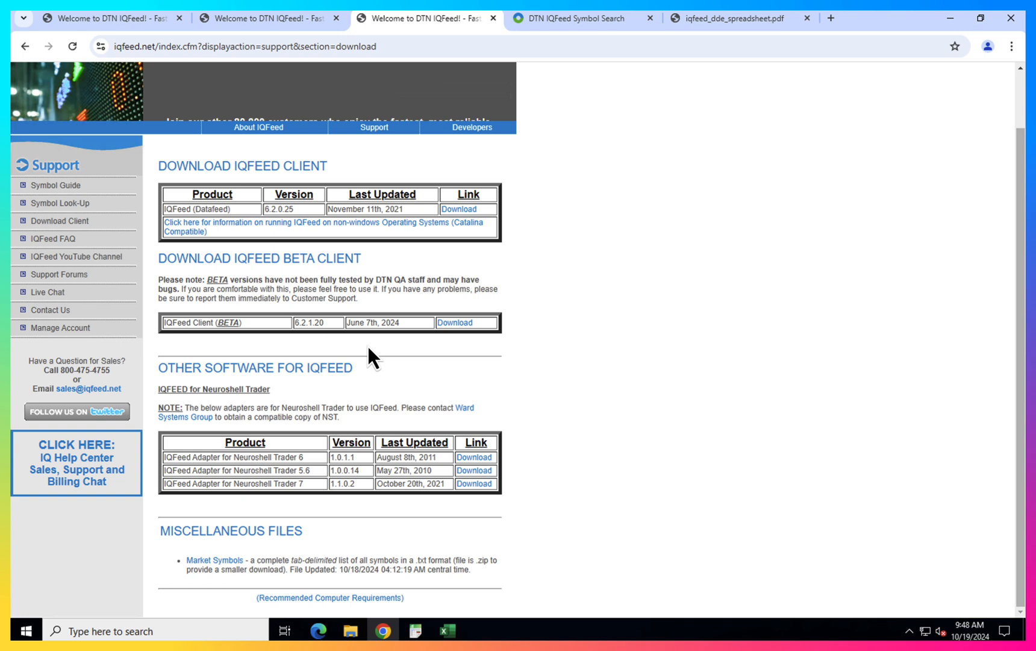
pyautogui.moveTo(278, 201)
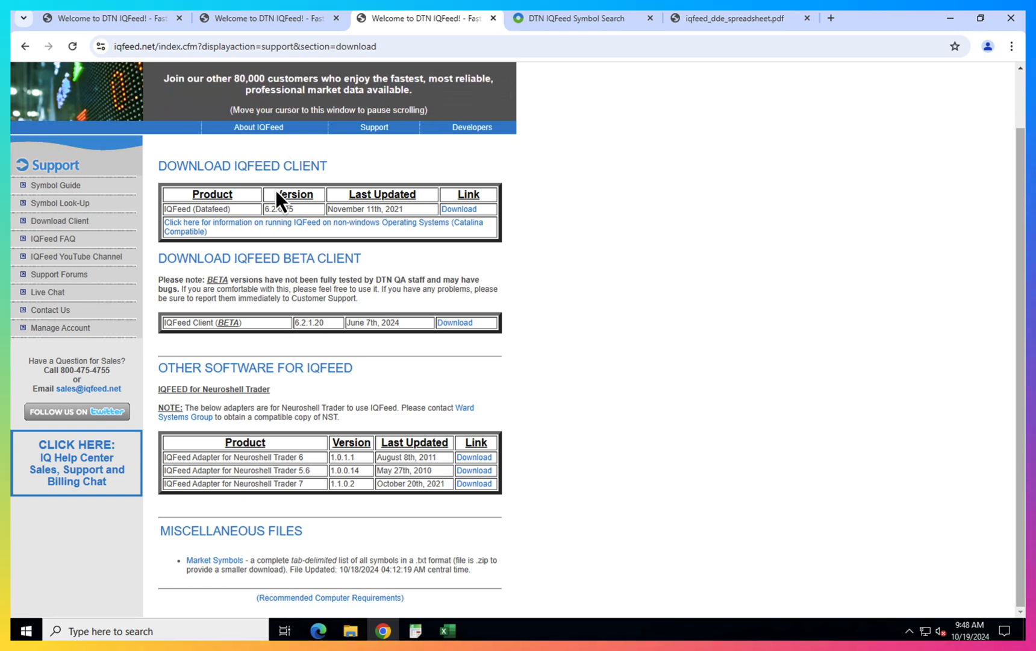
pyautogui.click(26, 631)
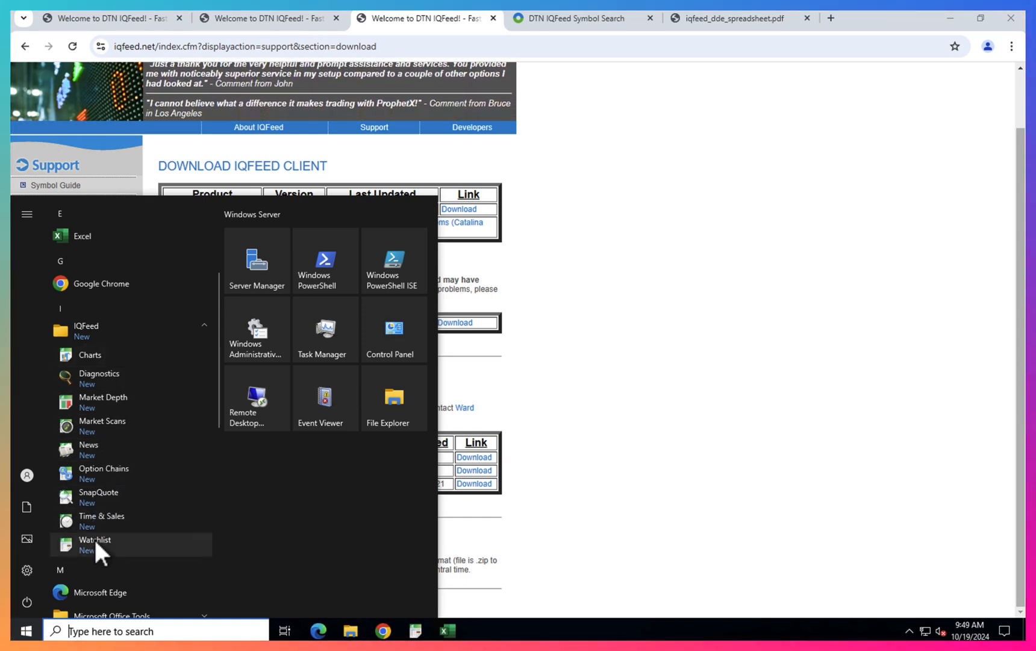
pyautogui.moveTo(101, 521)
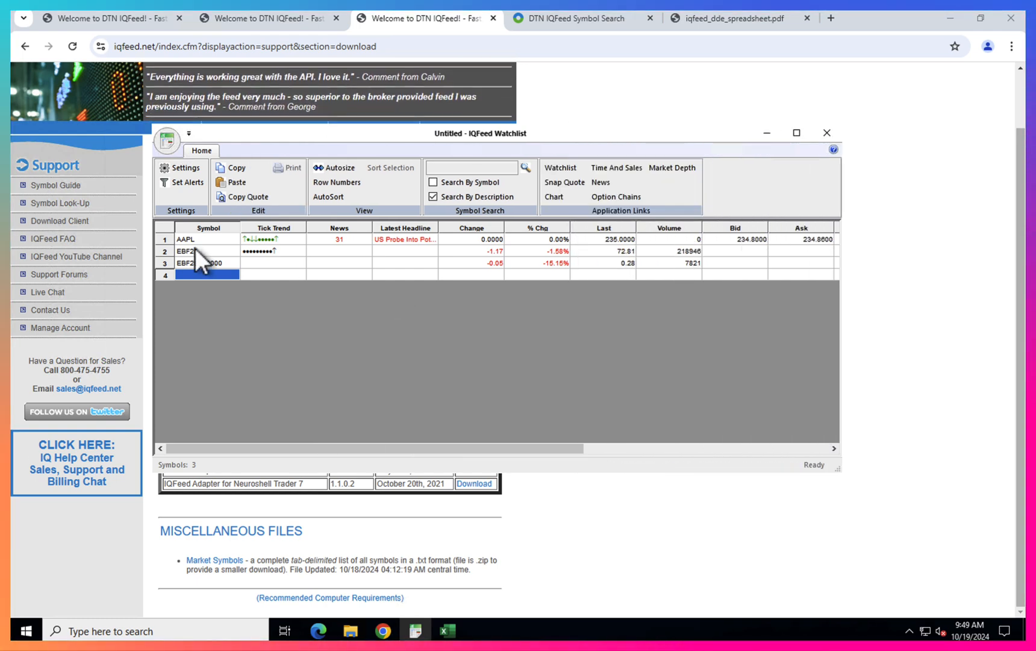
# - Select the EBF25 and EBF25C10000 entries in the IQFeed Watchlist to review their quotes
pyautogui.click(198, 239)
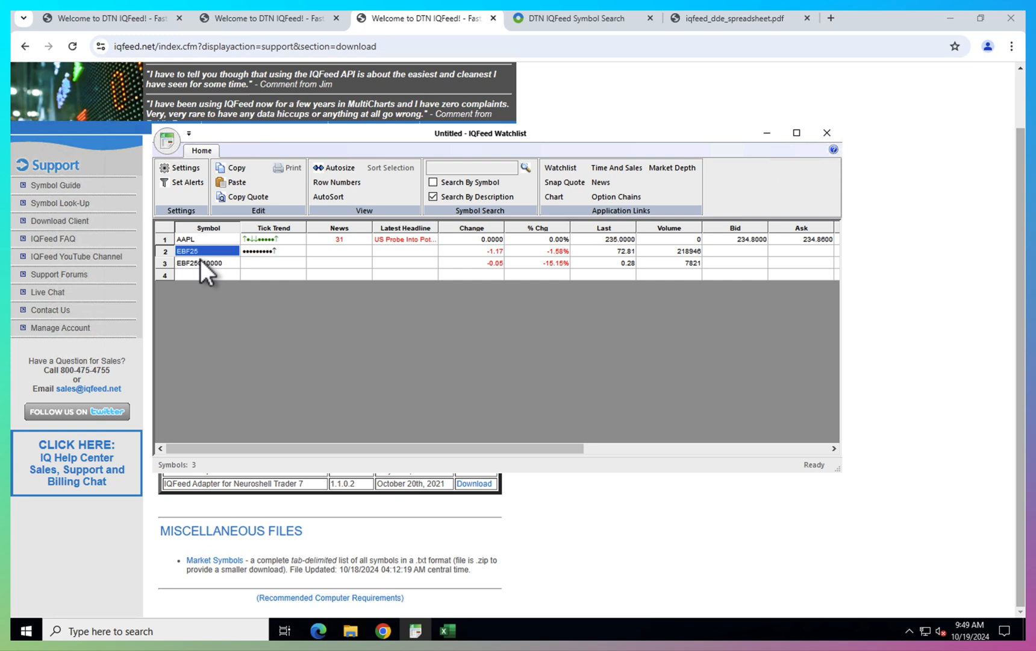
pyautogui.click(205, 262)
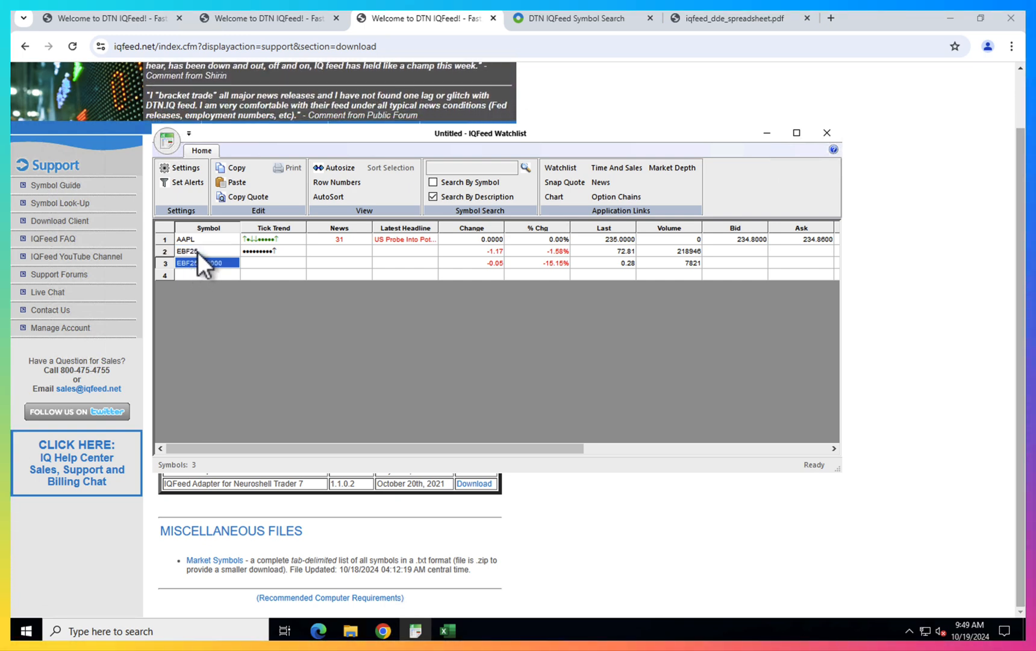
pyautogui.click(192, 251)
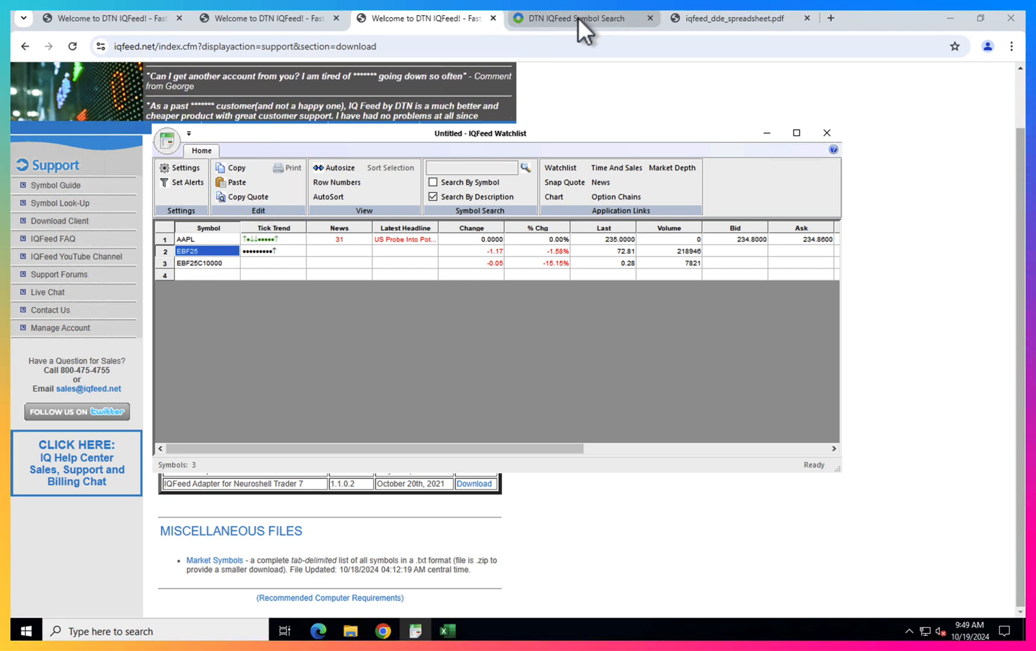
# - Search DTN IQFeed Symbol Search for 'brent future'
pyautogui.click(580, 18)
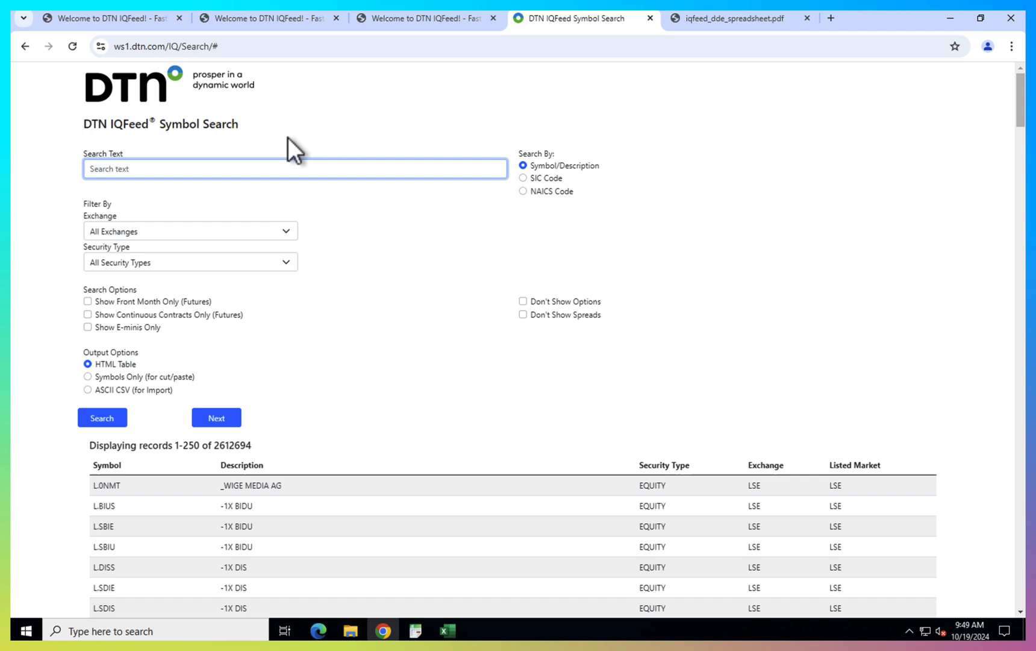
pyautogui.moveTo(245, 169)
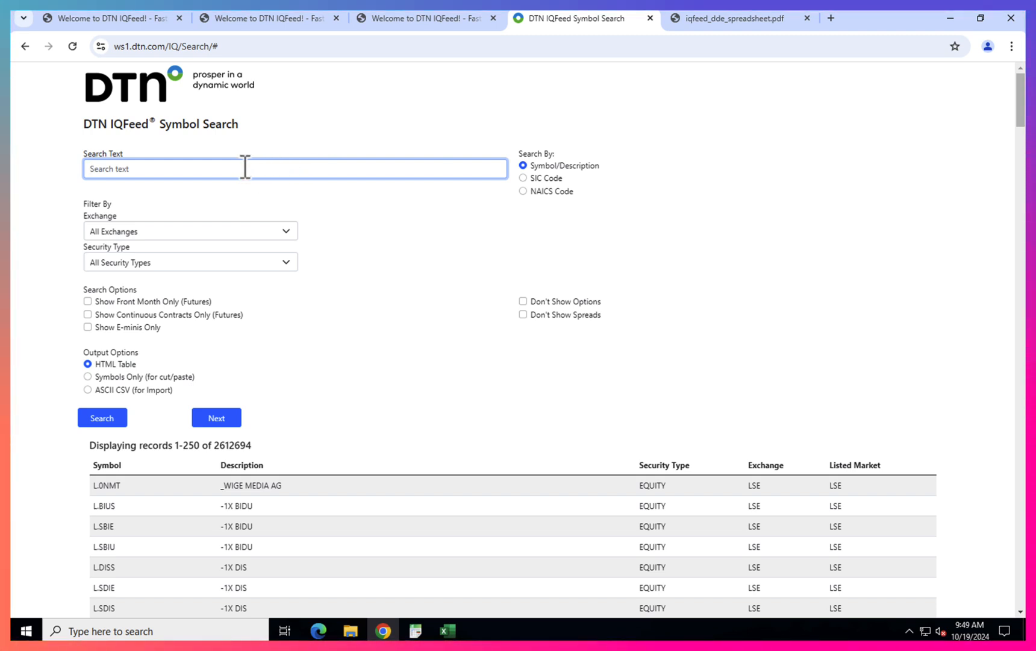
pyautogui.write('brent future')
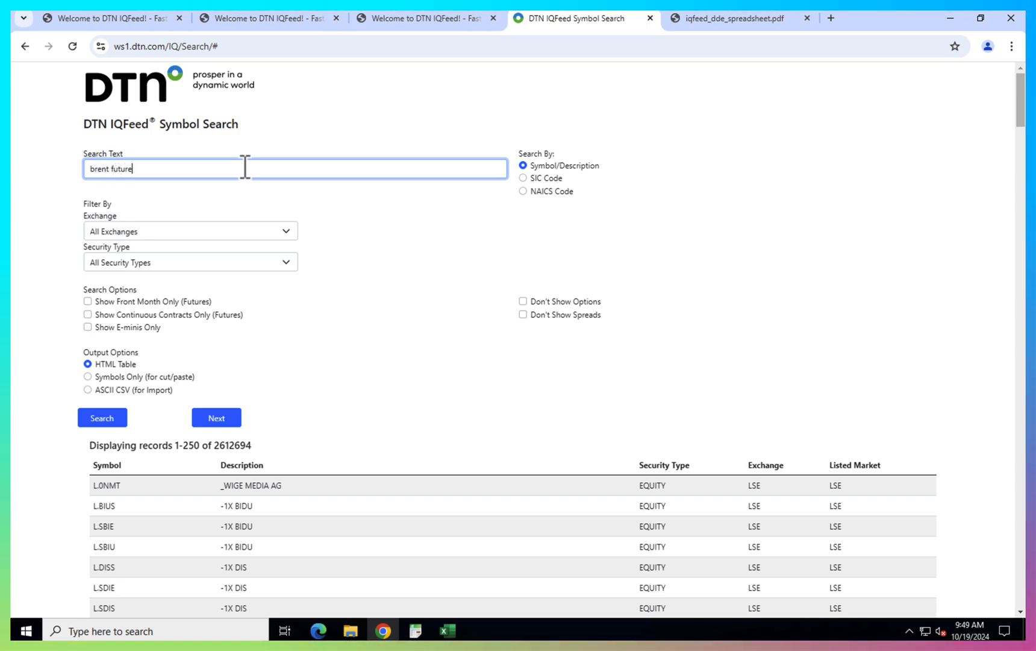
pyautogui.click(102, 417)
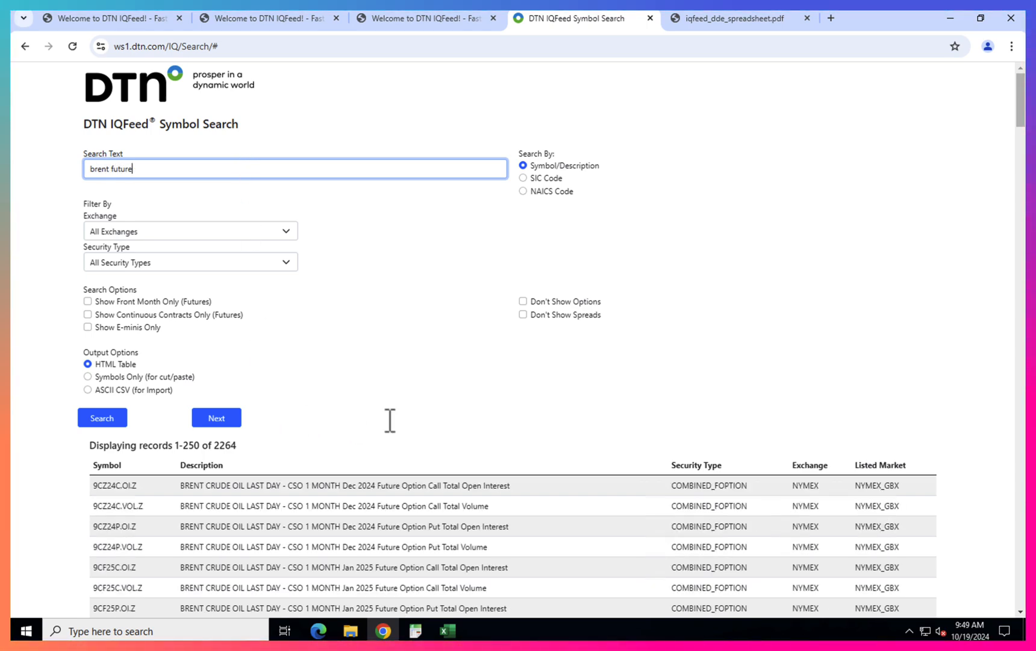
pyautogui.scroll(-3)
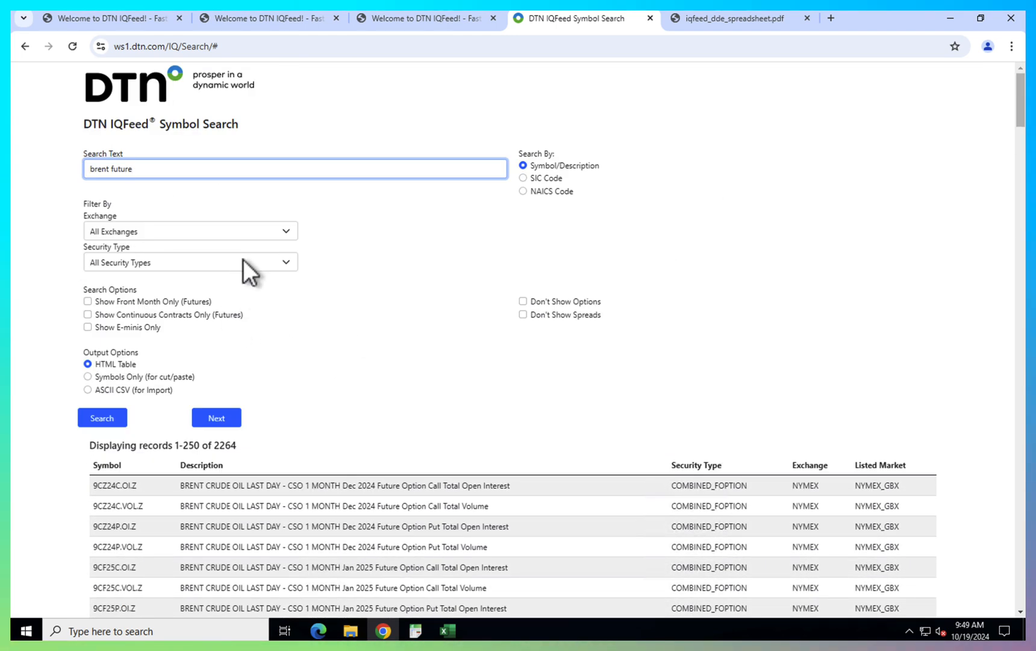
# - Restrict the search to futures and mark the EBF25 January 2025 contract row
pyautogui.click(190, 231)
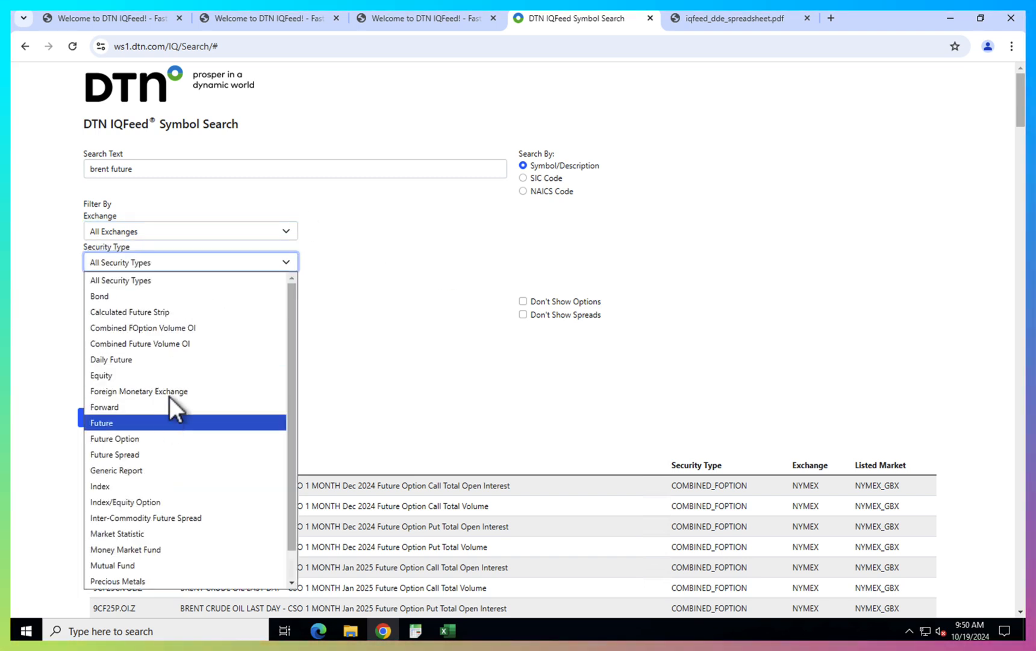
pyautogui.click(102, 422)
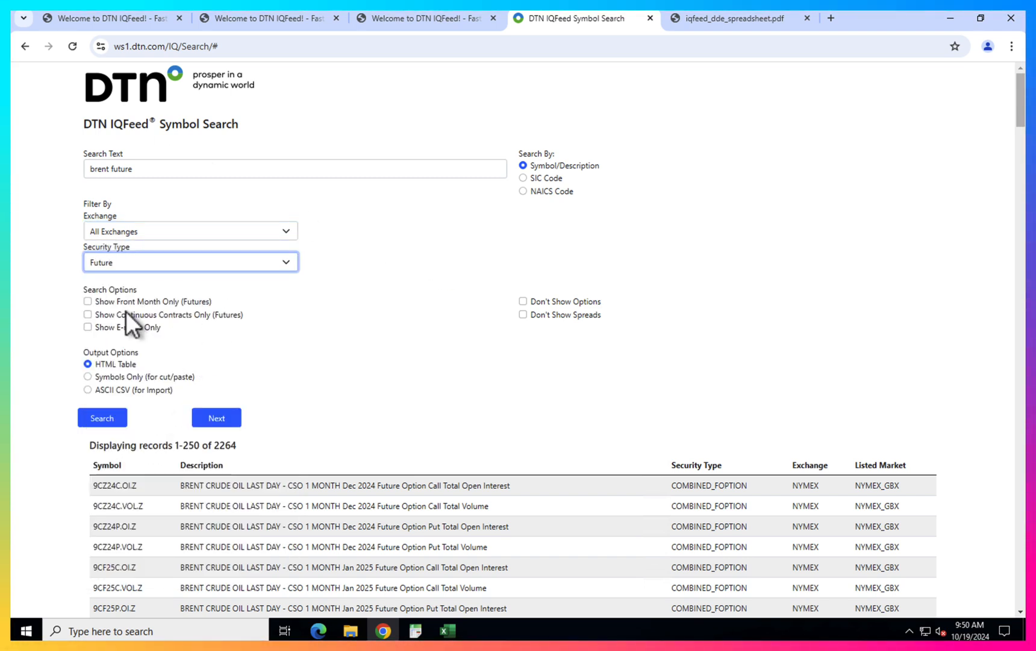
pyautogui.click(102, 418)
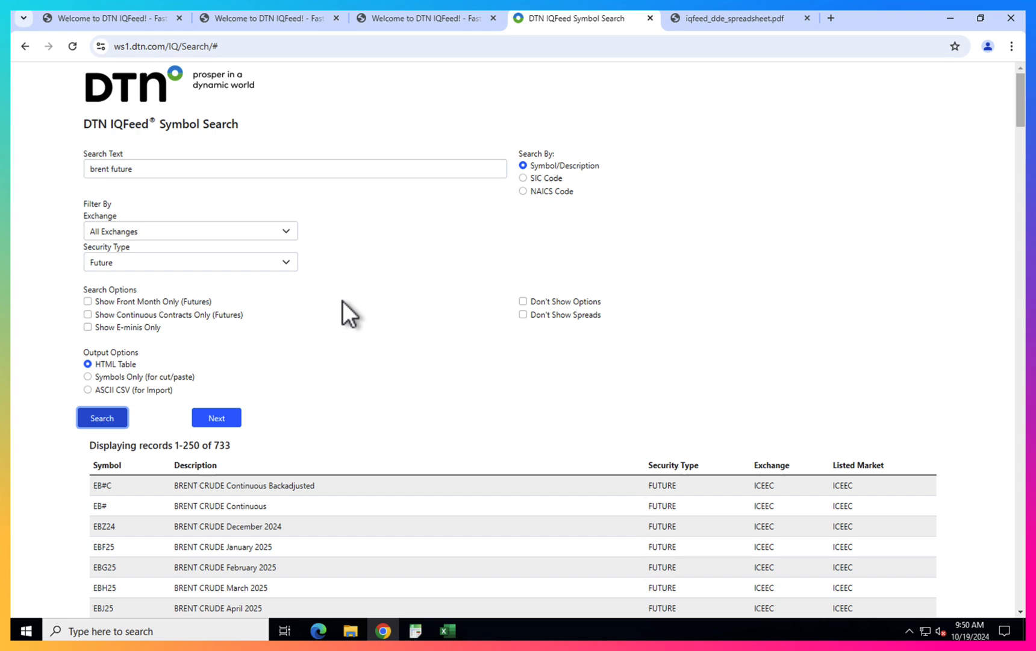
pyautogui.scroll(-3)
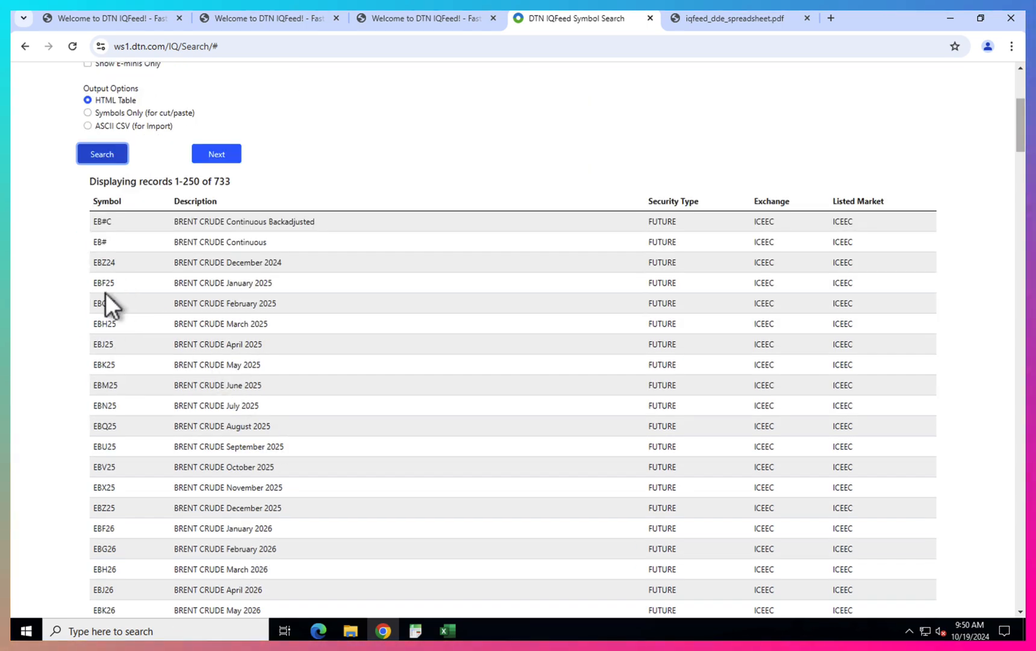
pyautogui.doubleClick(103, 282)
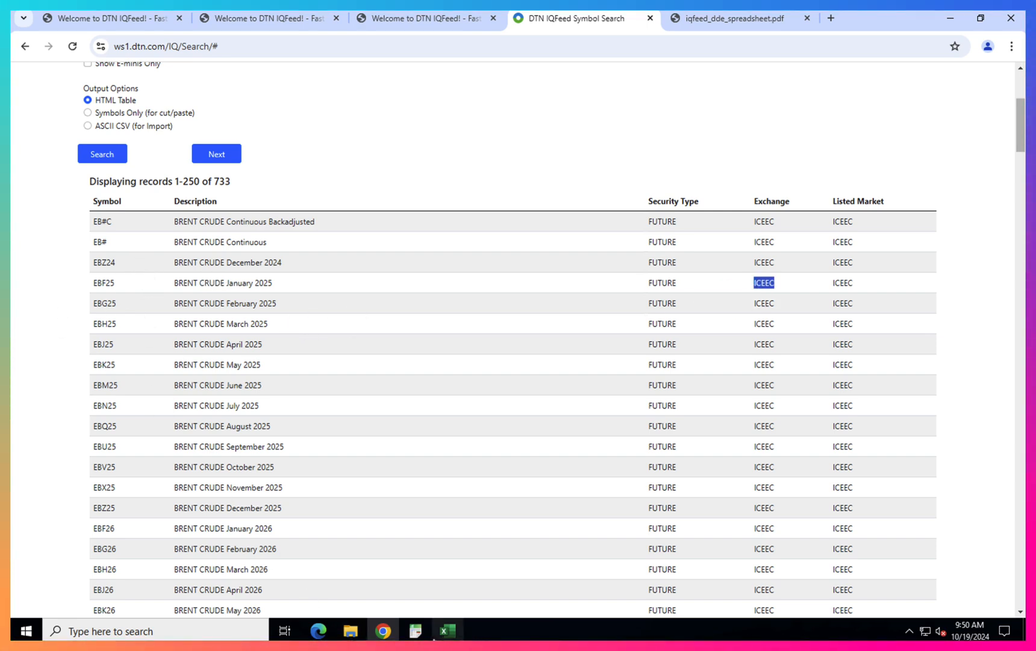
pyautogui.scroll(3)
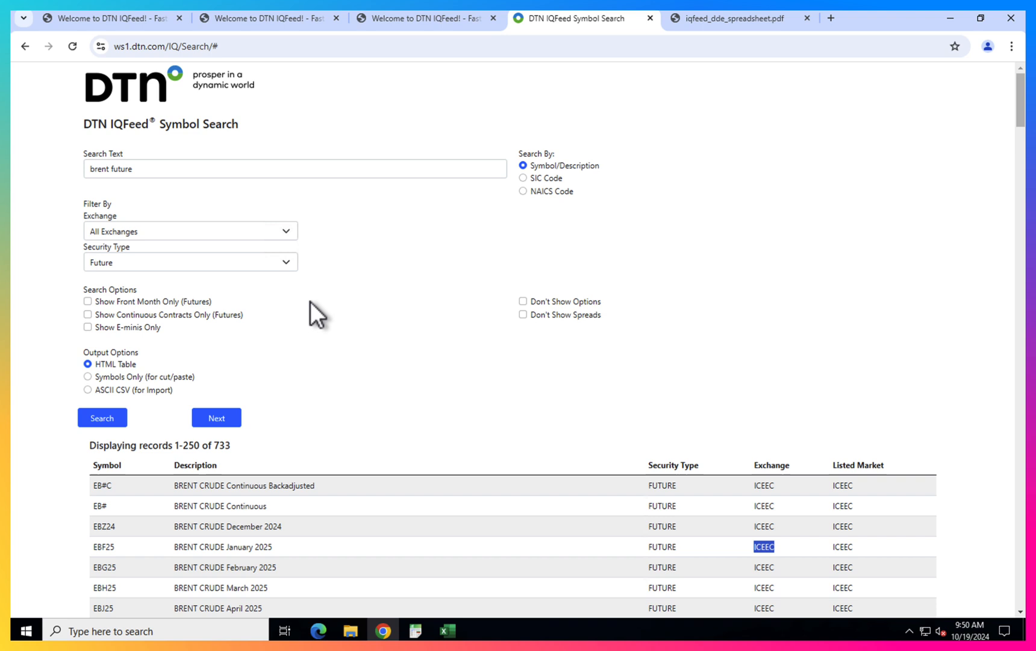
pyautogui.moveTo(185, 241)
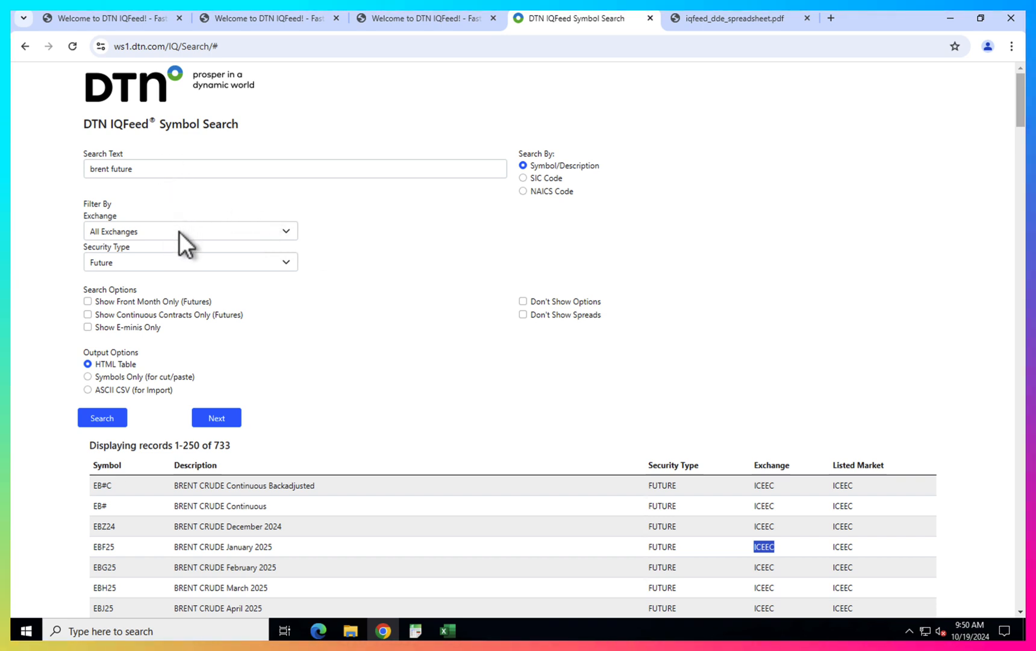
# - Search future options for 'brent 100 call' and select EBF27C100 among 40 results
pyautogui.click(190, 262)
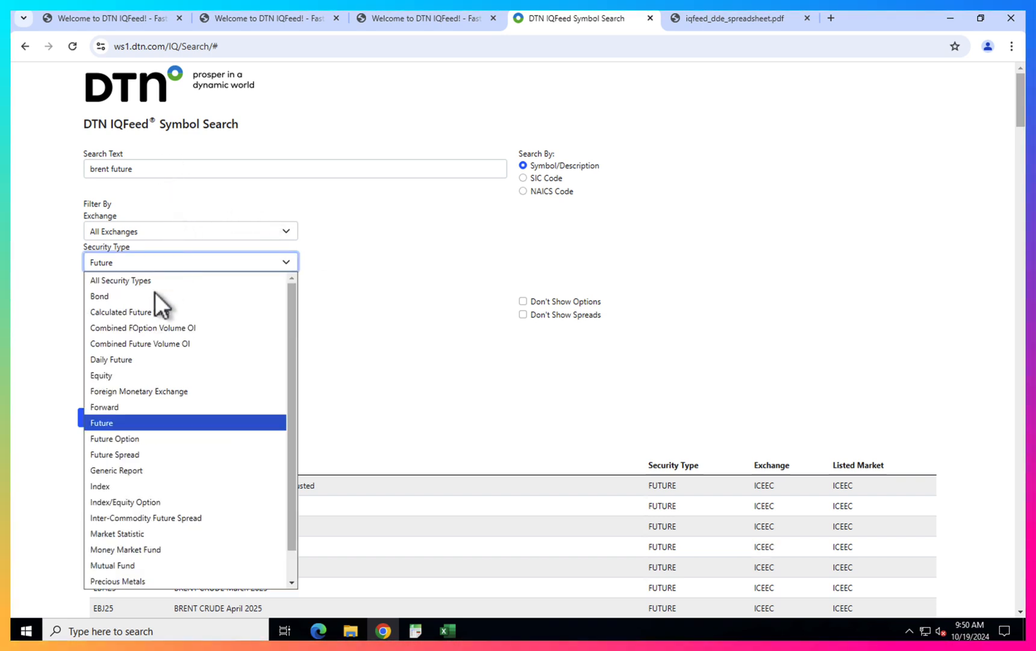
pyautogui.click(114, 437)
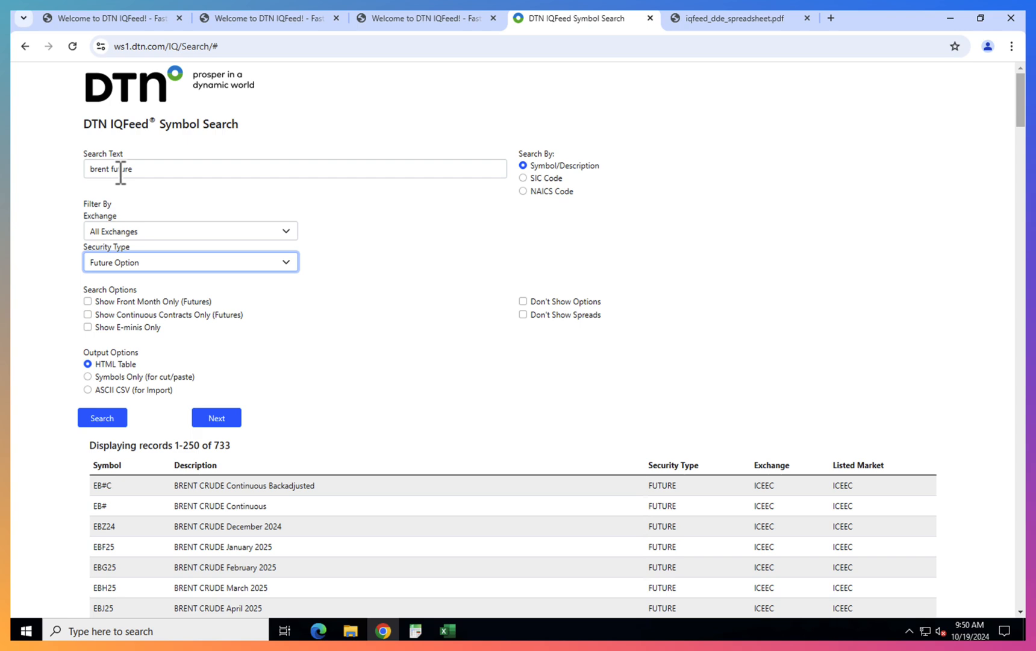
pyautogui.press('backspace')
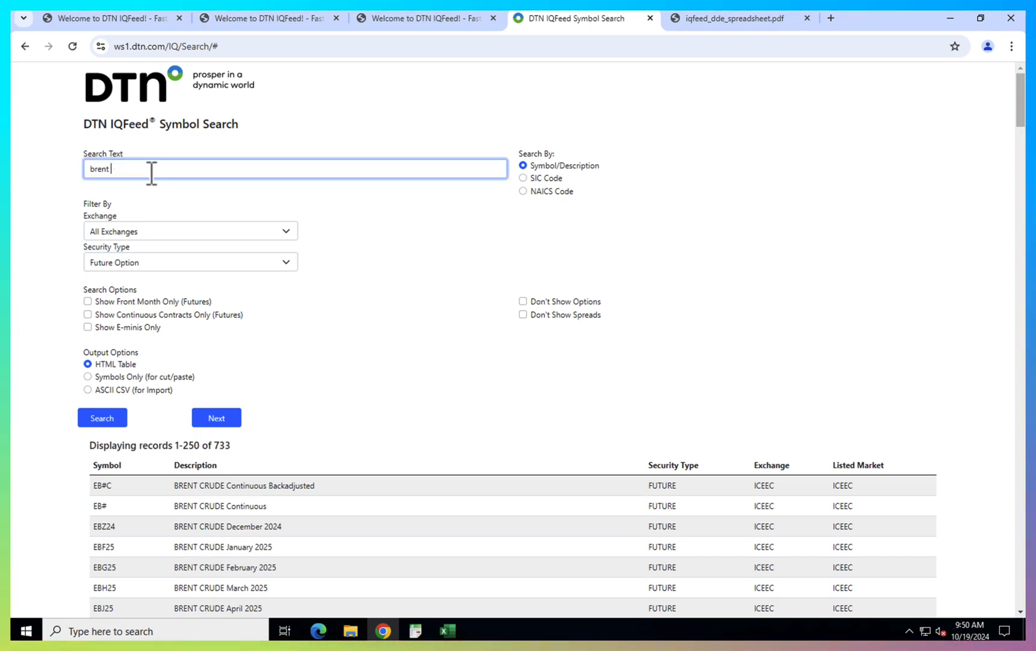
pyautogui.click(102, 417)
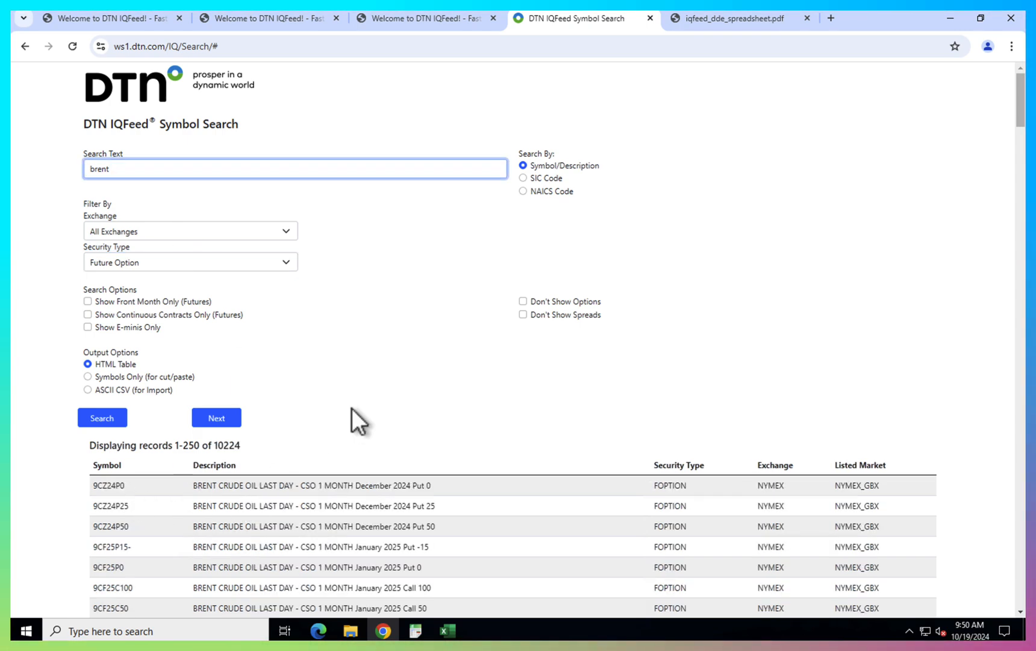
pyautogui.scroll(-3)
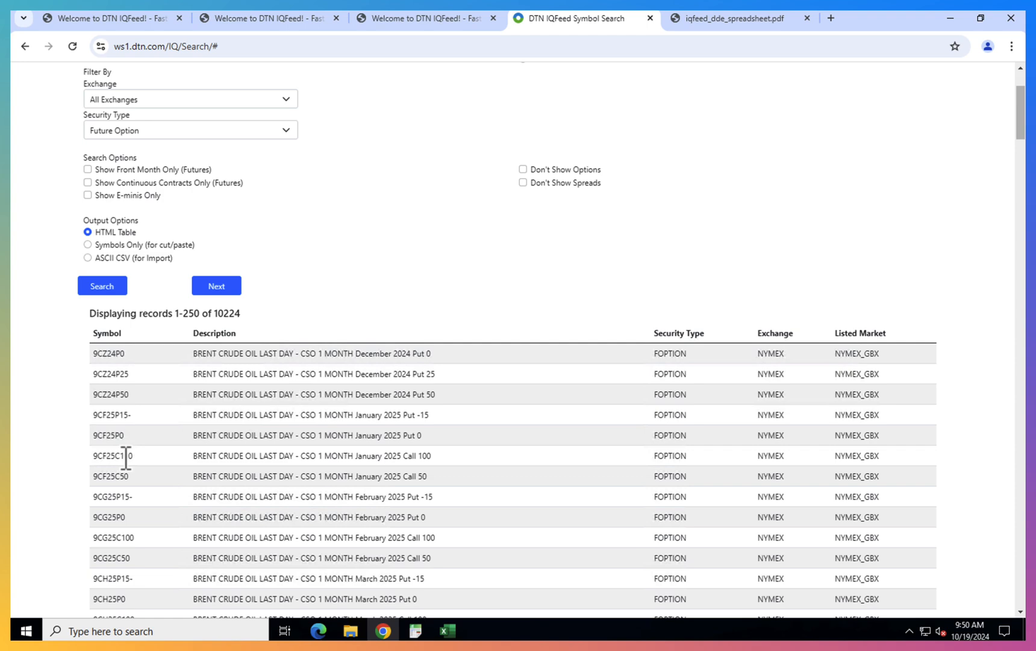
pyautogui.moveTo(343, 257)
pyautogui.write('brent 100 call')
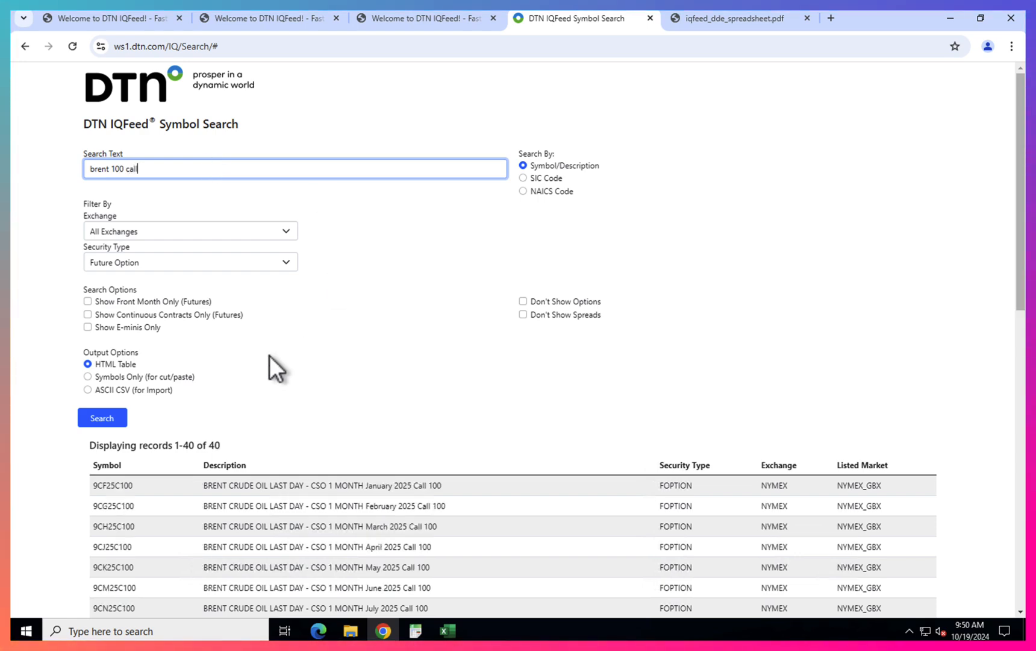
pyautogui.scroll(-3)
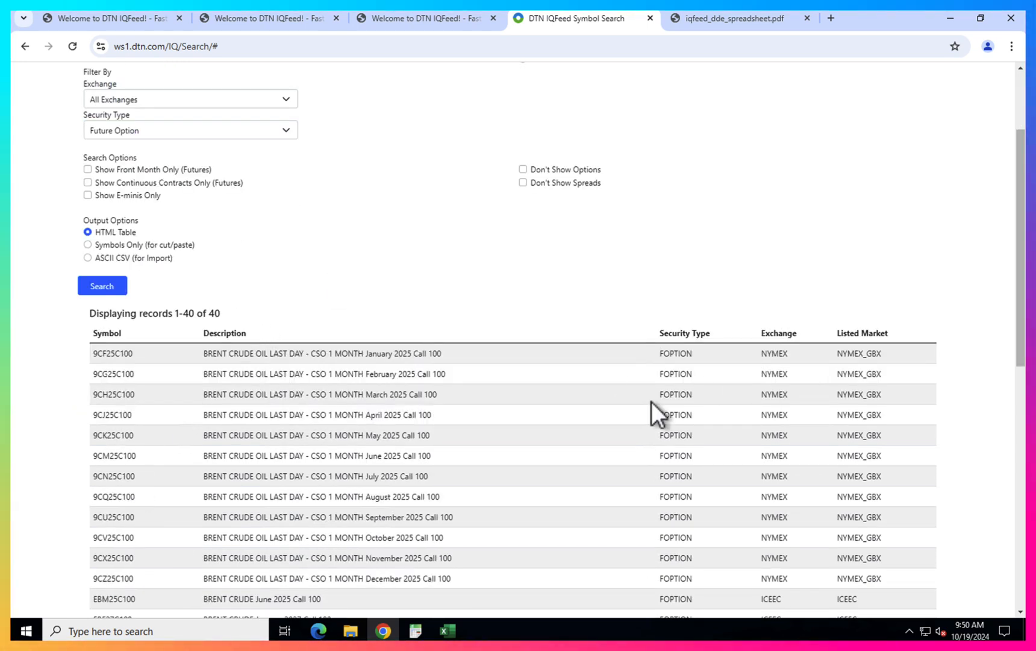
pyautogui.scroll(-3)
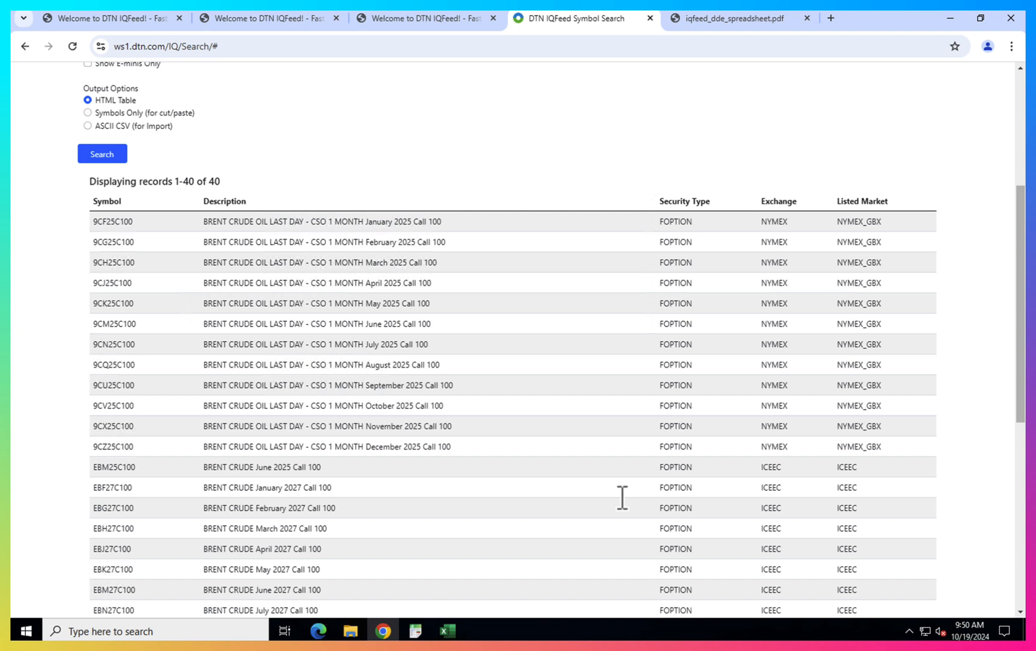
pyautogui.doubleClick(113, 466)
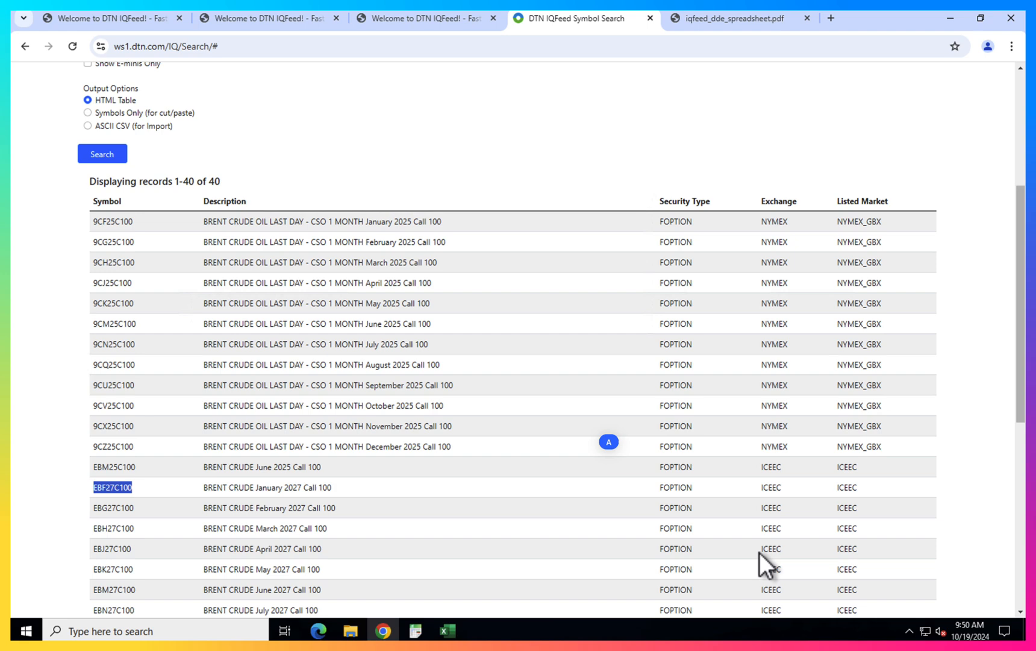
pyautogui.moveTo(416, 604)
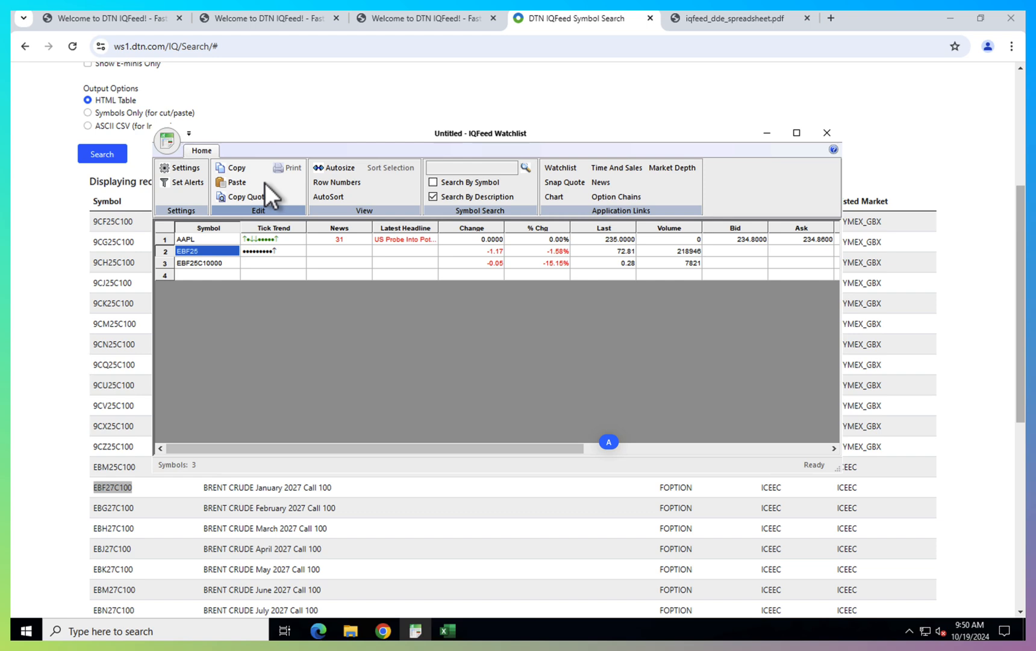
pyautogui.moveTo(269, 218)
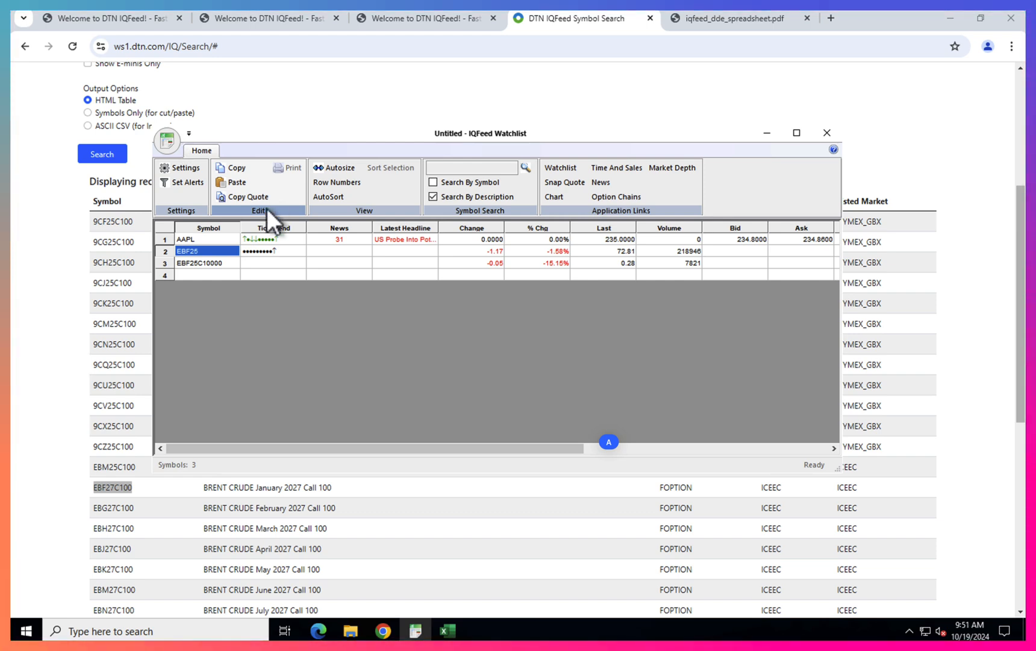
pyautogui.moveTo(520, 285)
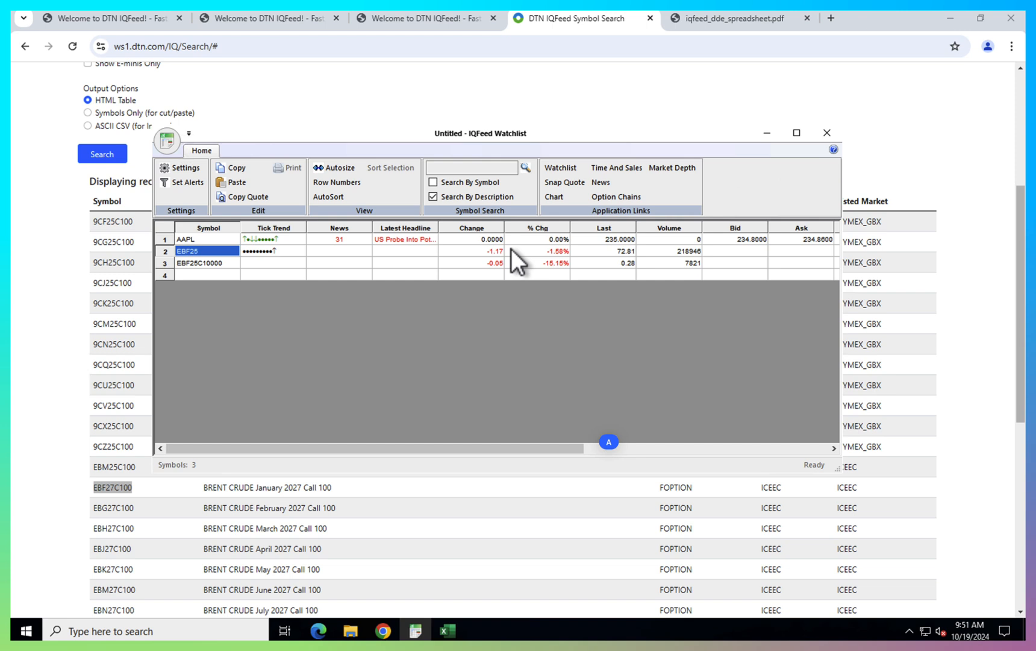
pyautogui.moveTo(570, 256)
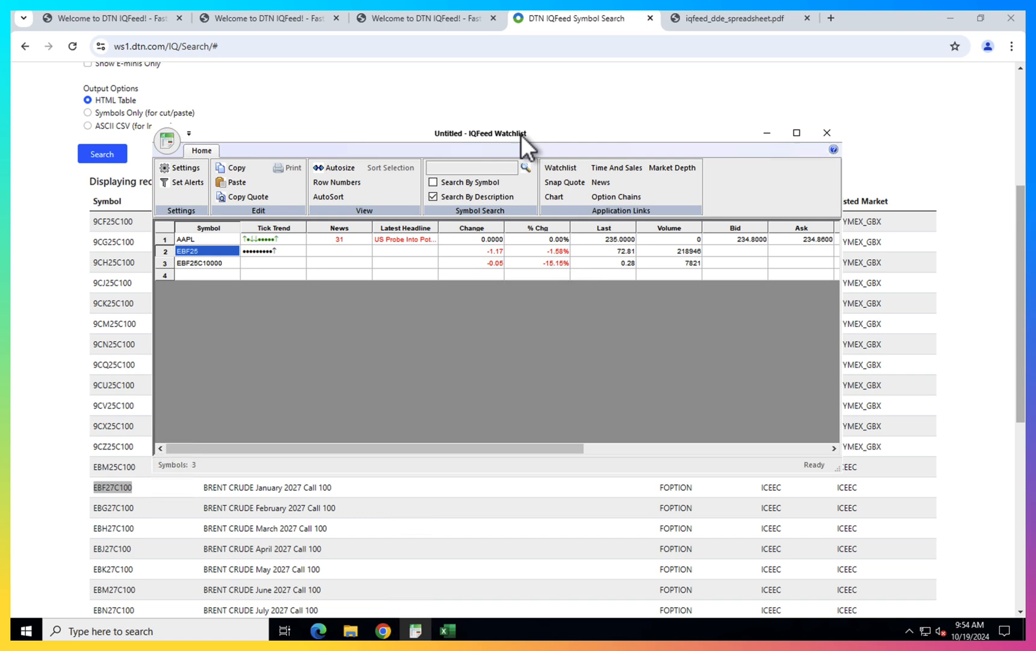
pyautogui.moveTo(471, 139)
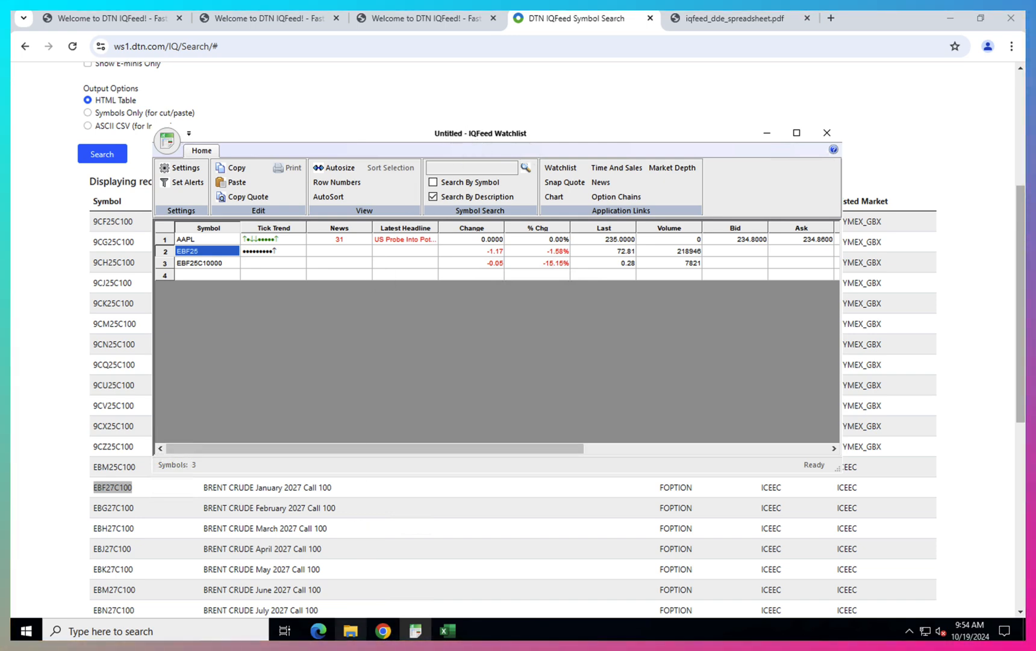
# - Browse to C:\Program Files\DTN\IQFeed and open the SampleDDESpreadsheet workbook
pyautogui.click(350, 630)
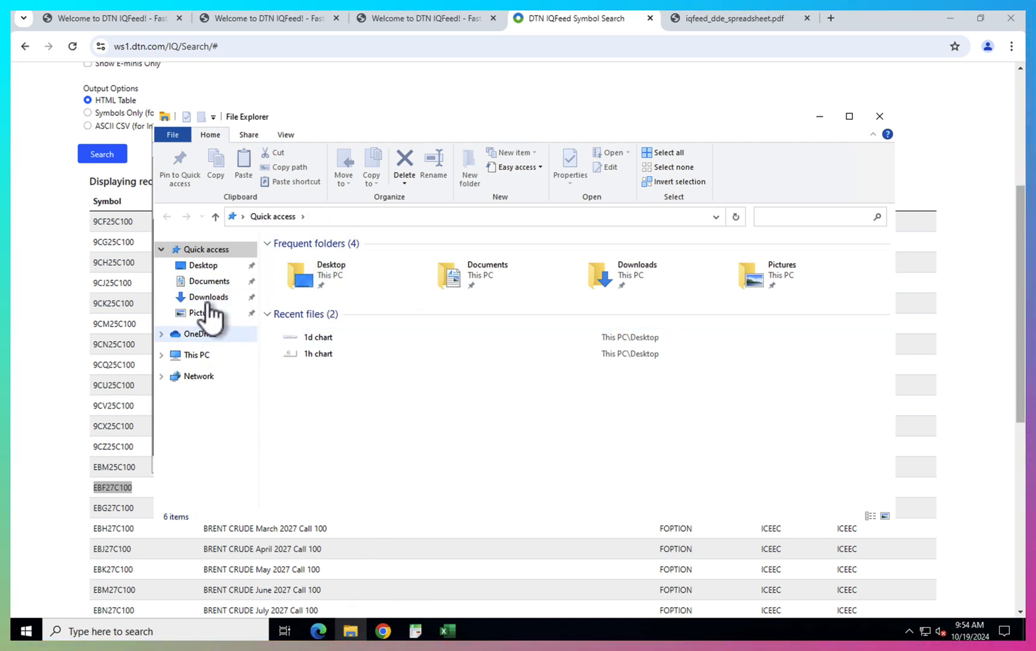
pyautogui.click(197, 355)
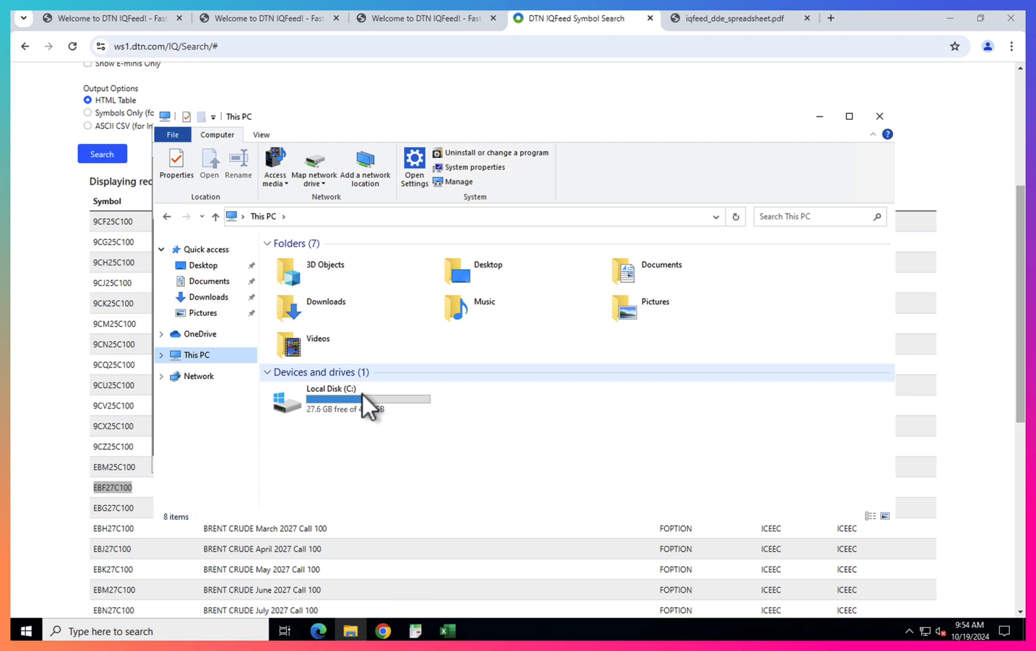
pyautogui.doubleClick(331, 400)
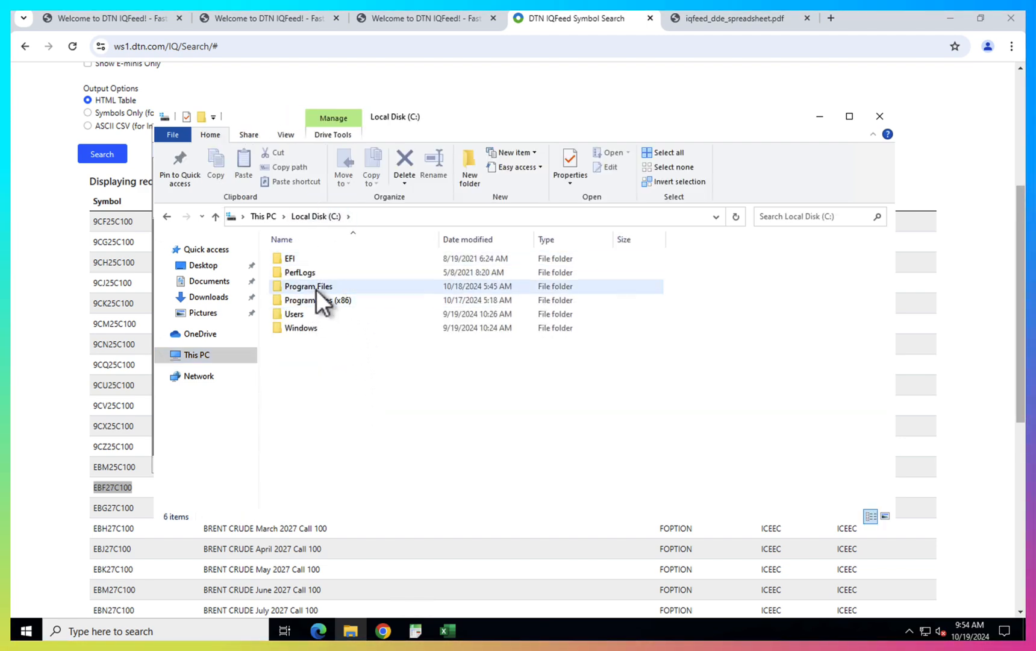
pyautogui.doubleClick(307, 286)
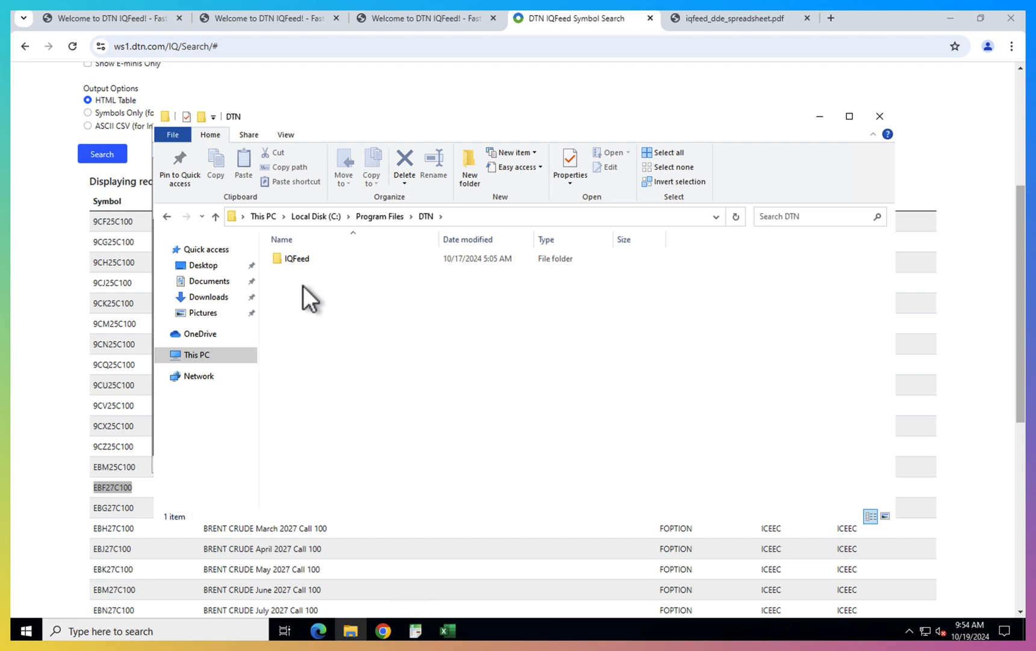
pyautogui.doubleClick(296, 258)
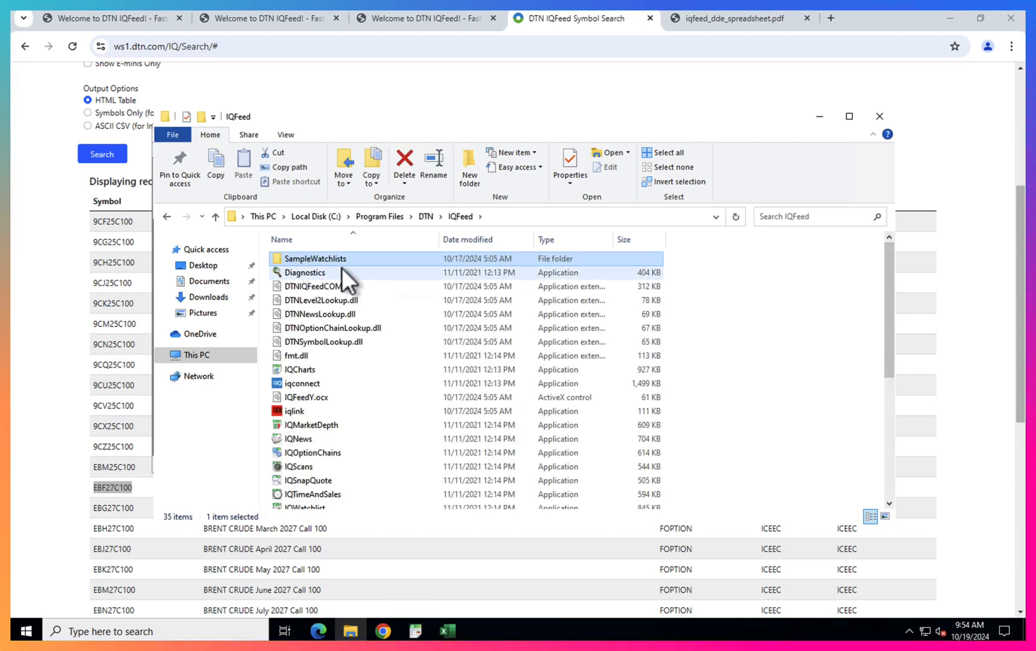
pyautogui.moveTo(305, 272)
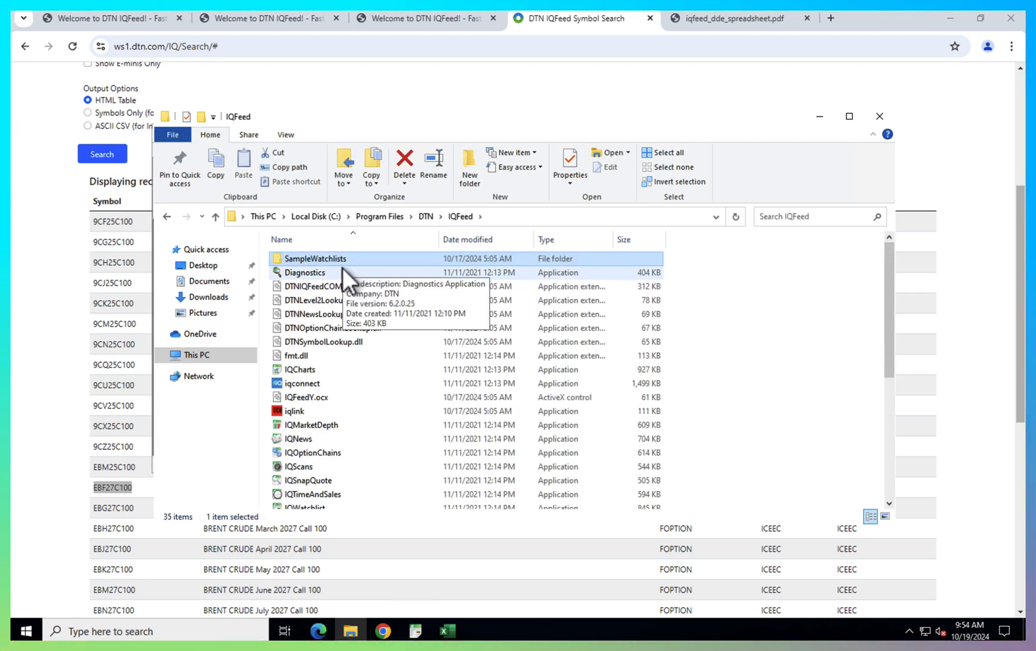
pyautogui.scroll(-3)
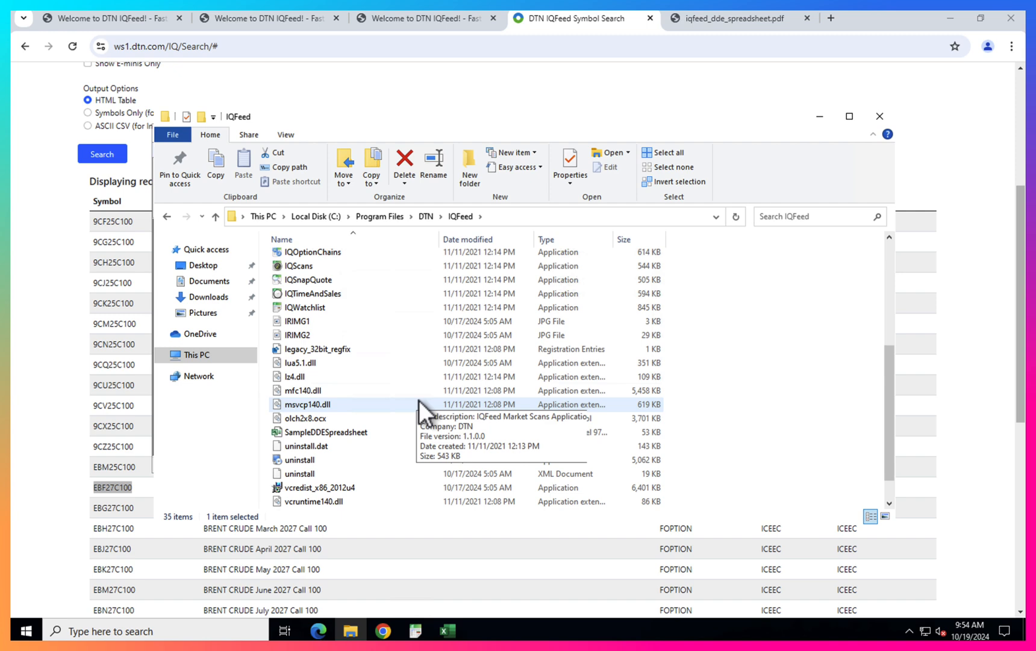
pyautogui.click(326, 404)
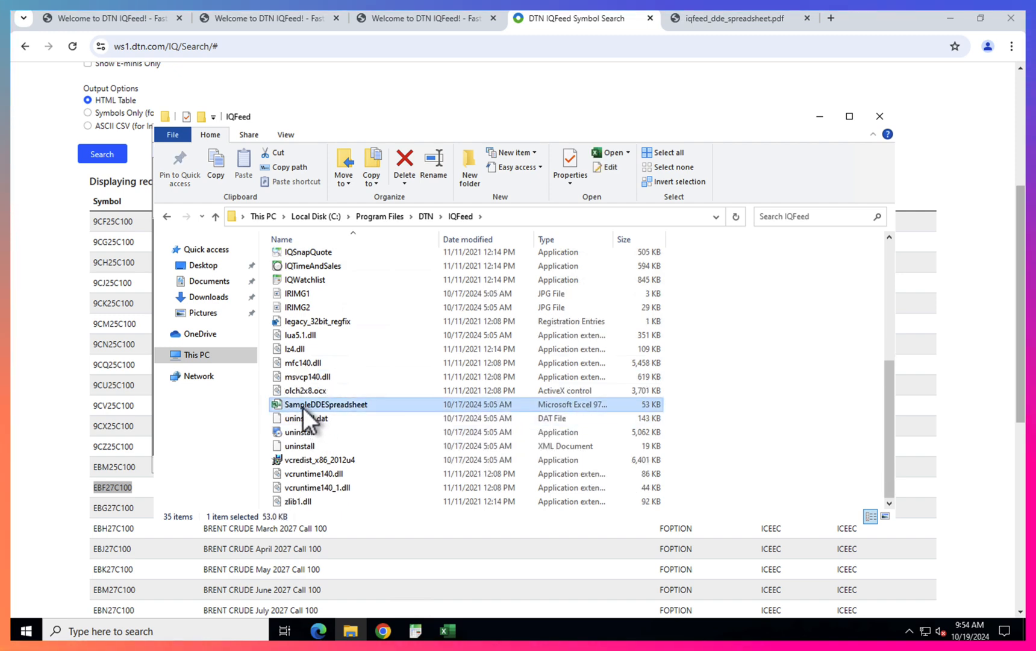
pyautogui.moveTo(327, 412)
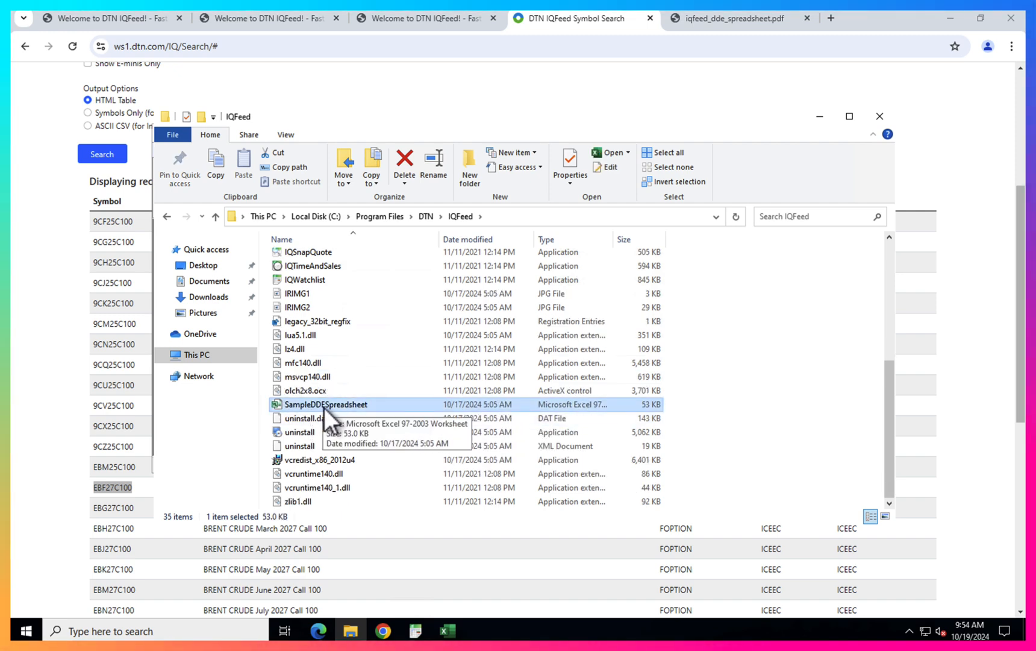
pyautogui.doubleClick(326, 404)
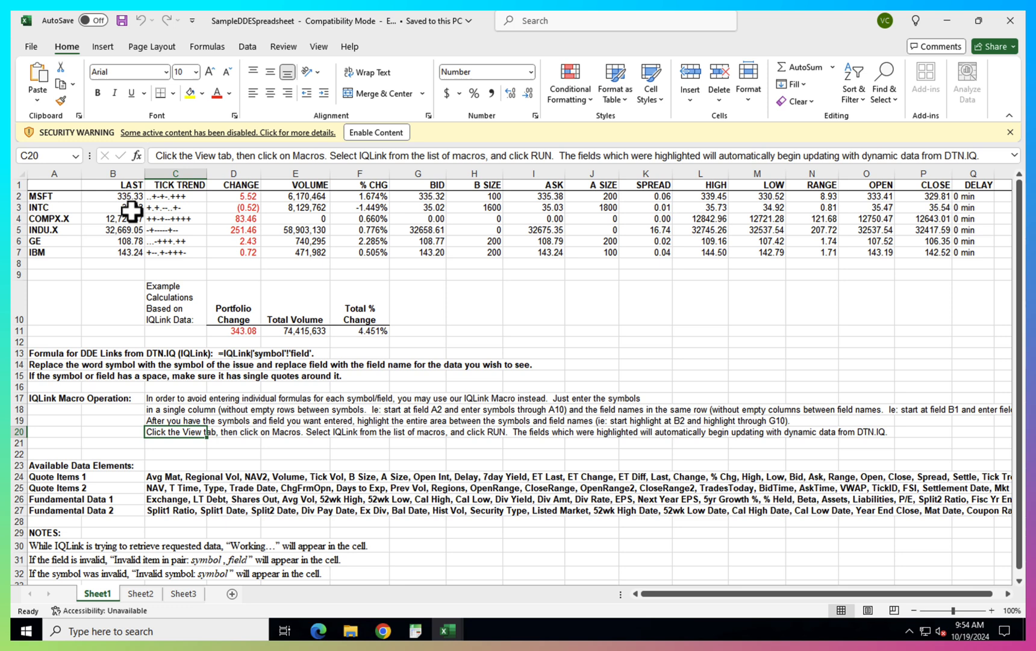
pyautogui.click(112, 196)
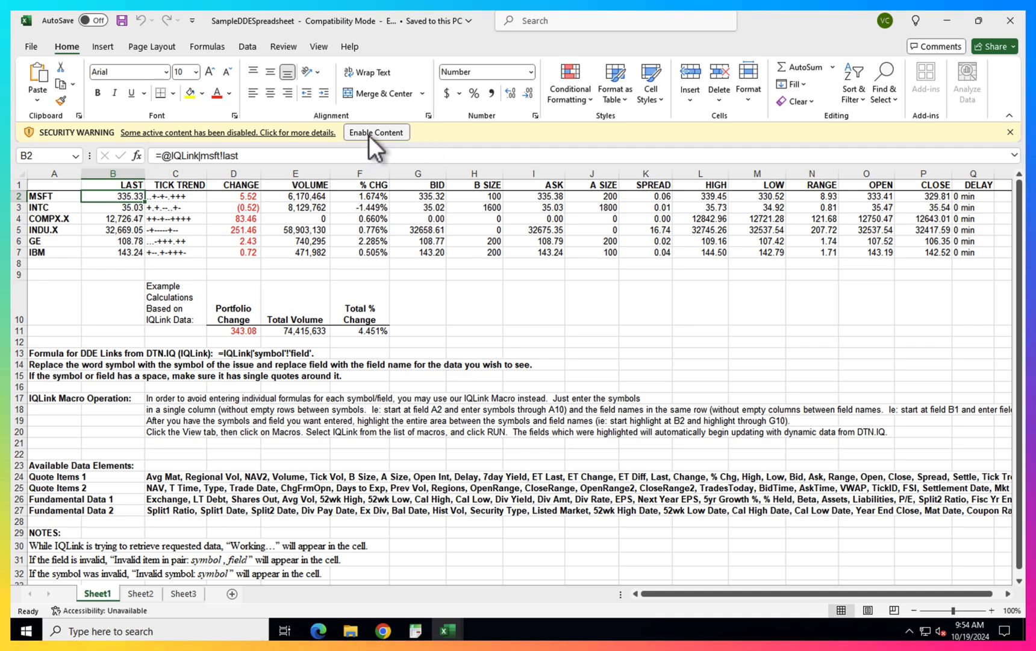
pyautogui.click(375, 132)
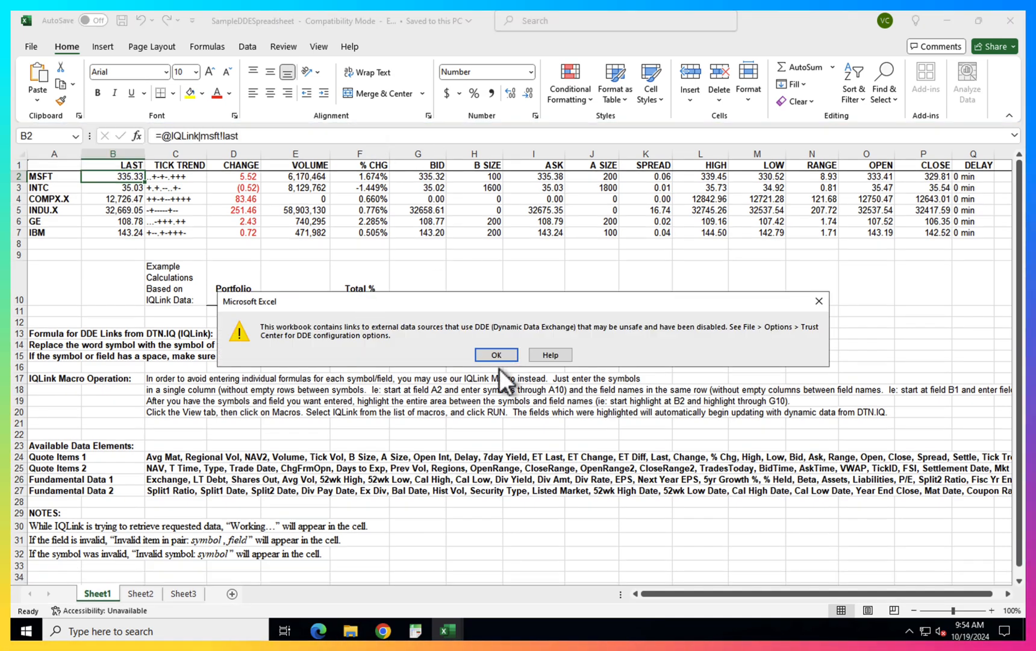
pyautogui.click(495, 354)
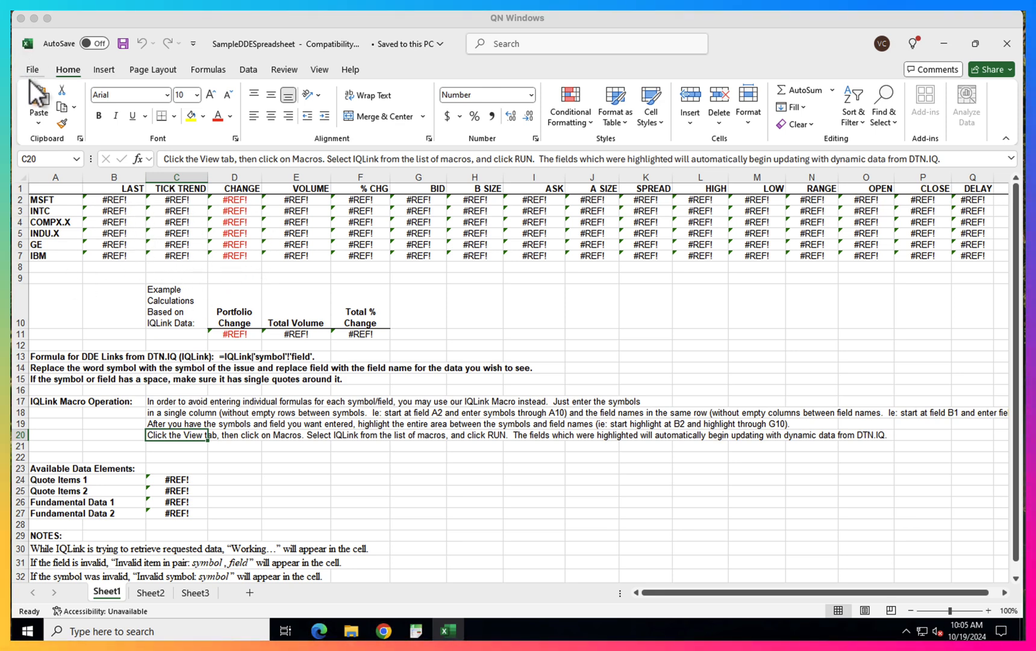
pyautogui.click(32, 69)
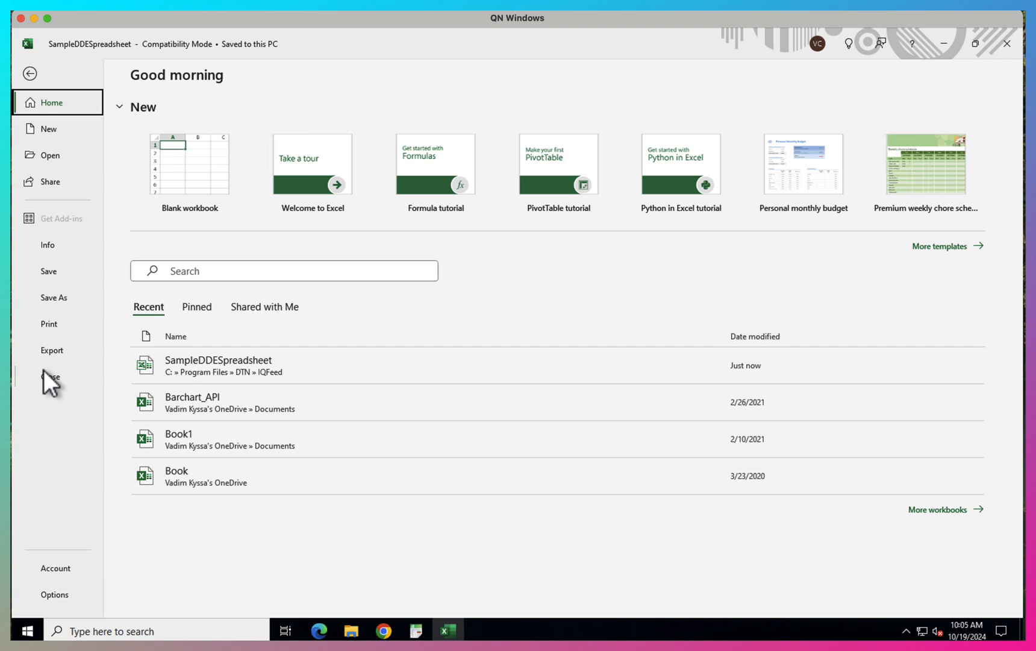
pyautogui.moveTo(60, 608)
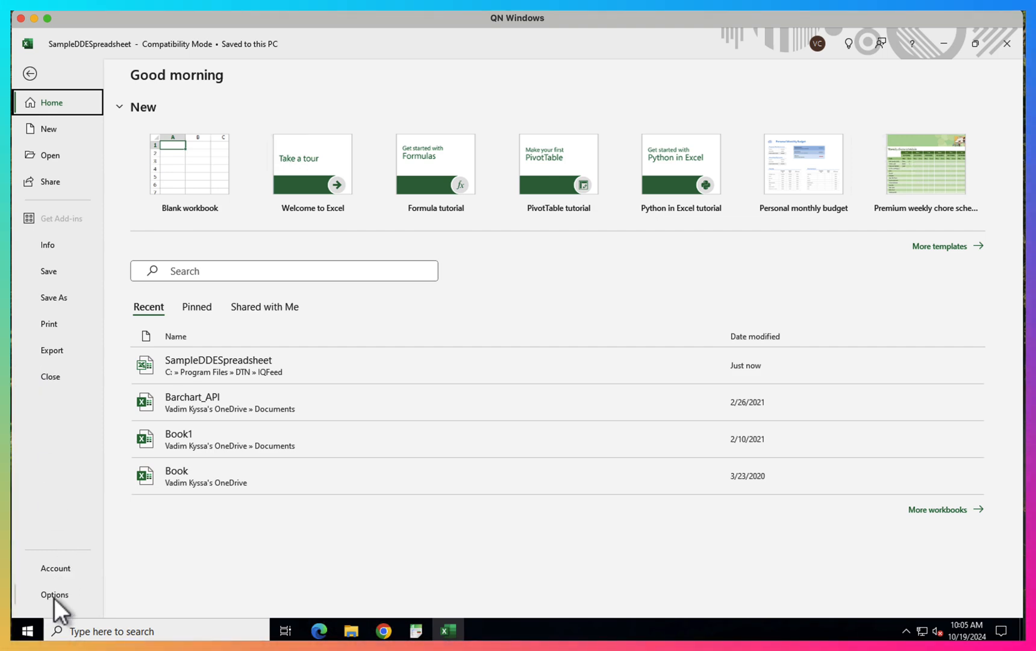
pyautogui.click(55, 594)
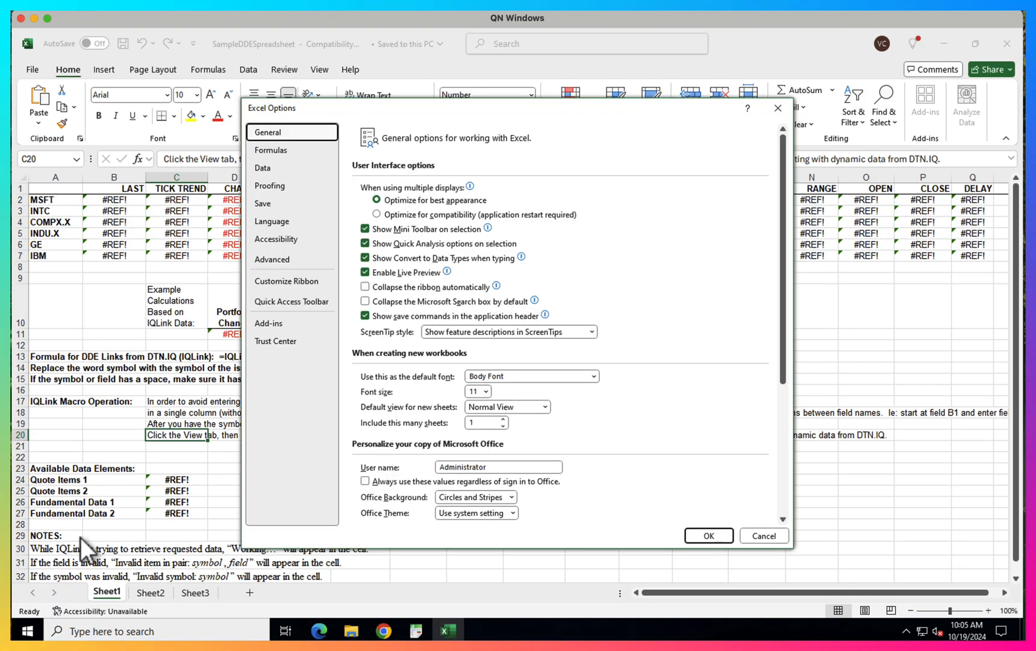
pyautogui.click(276, 341)
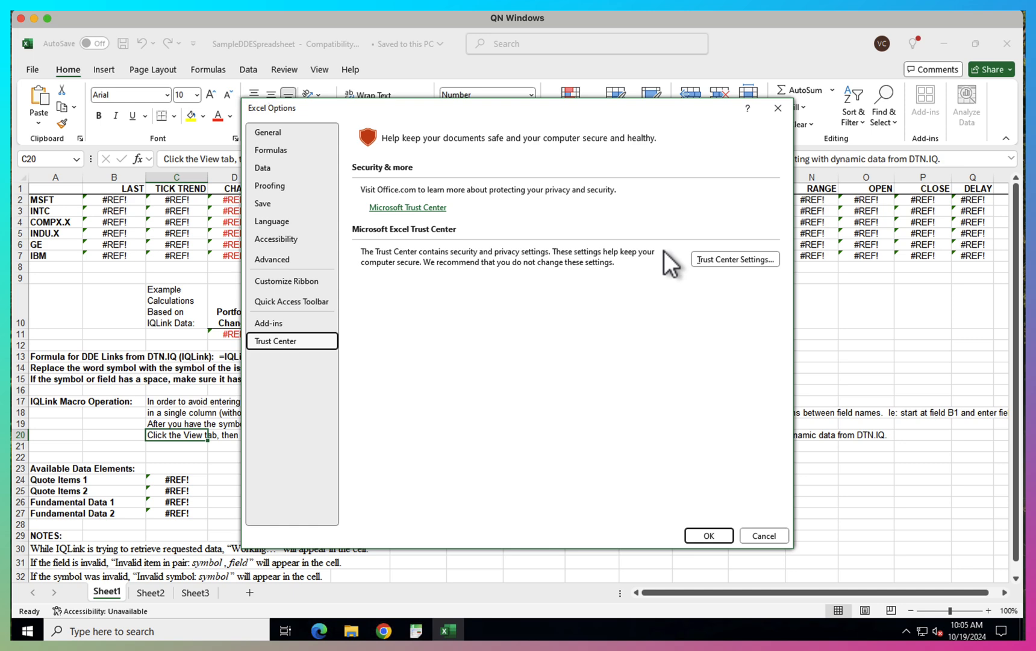
pyautogui.click(734, 258)
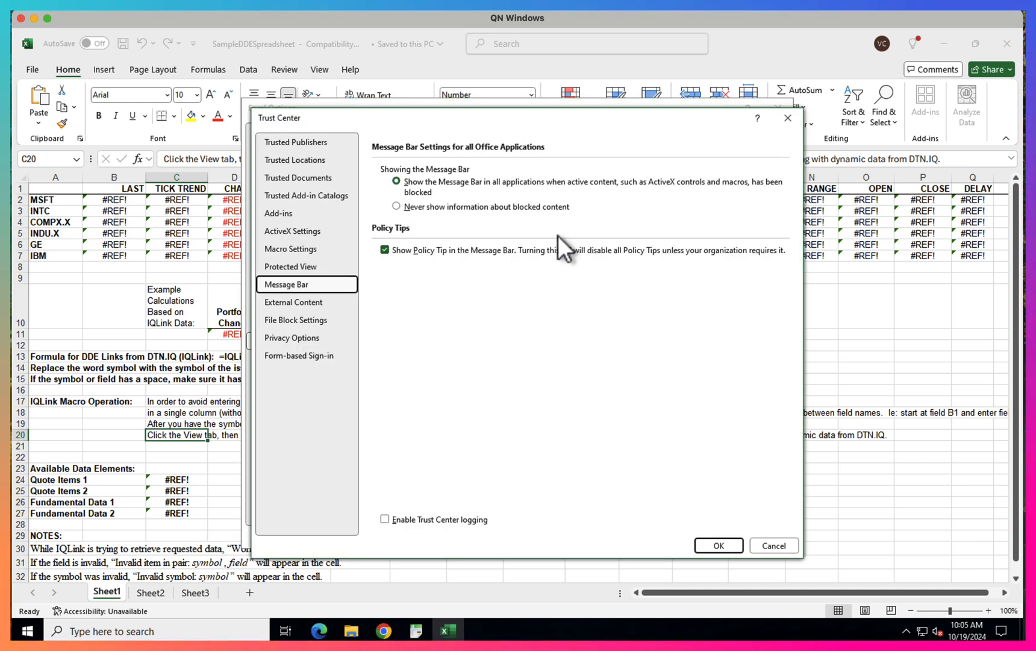
pyautogui.click(294, 302)
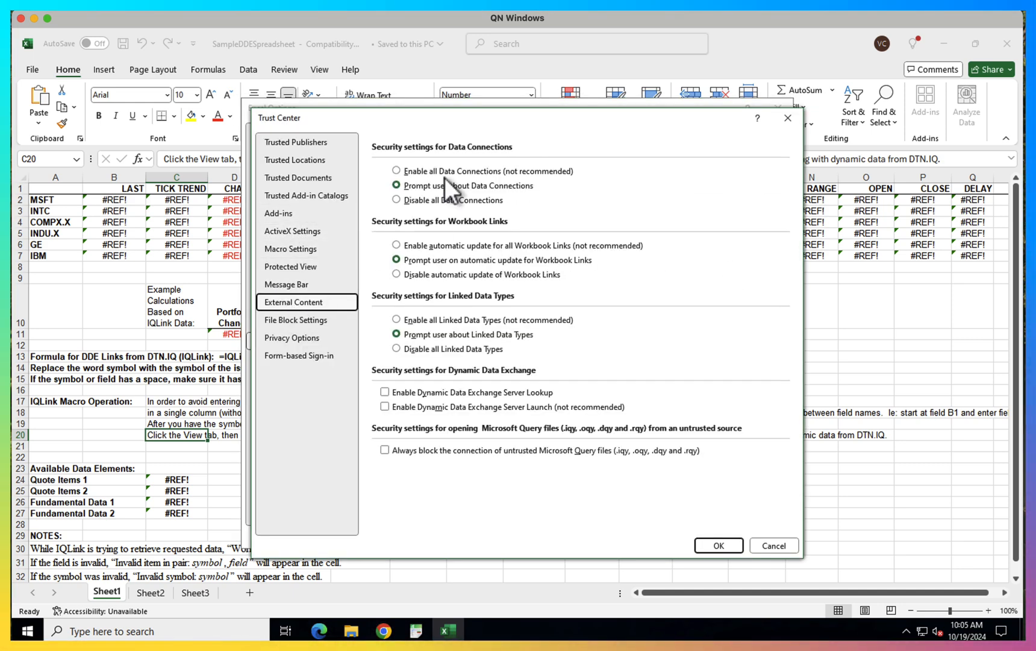
pyautogui.click(384, 406)
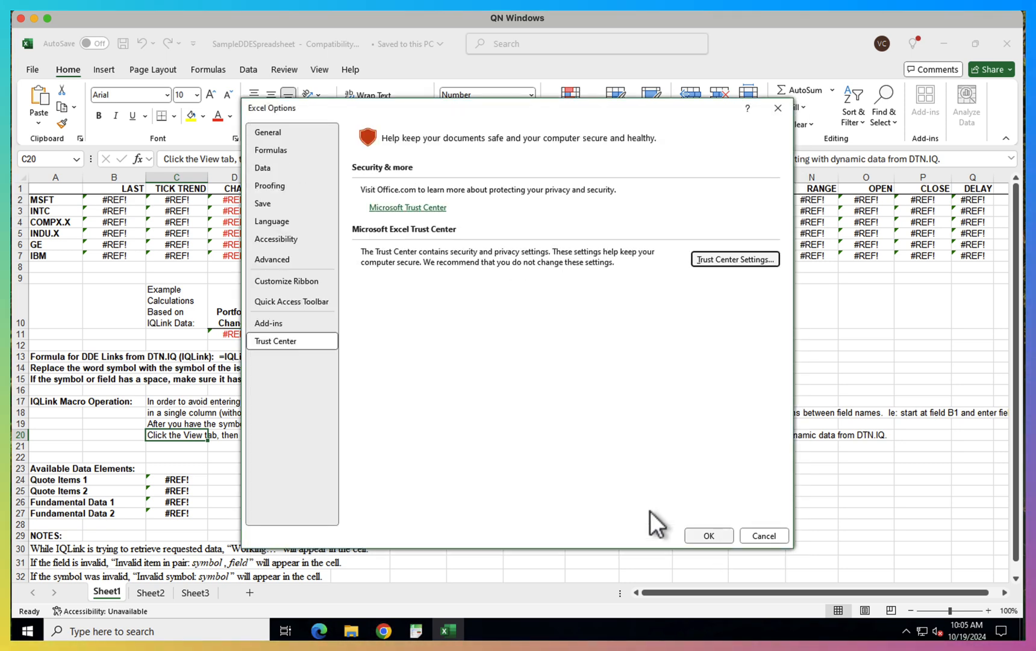
pyautogui.click(762, 535)
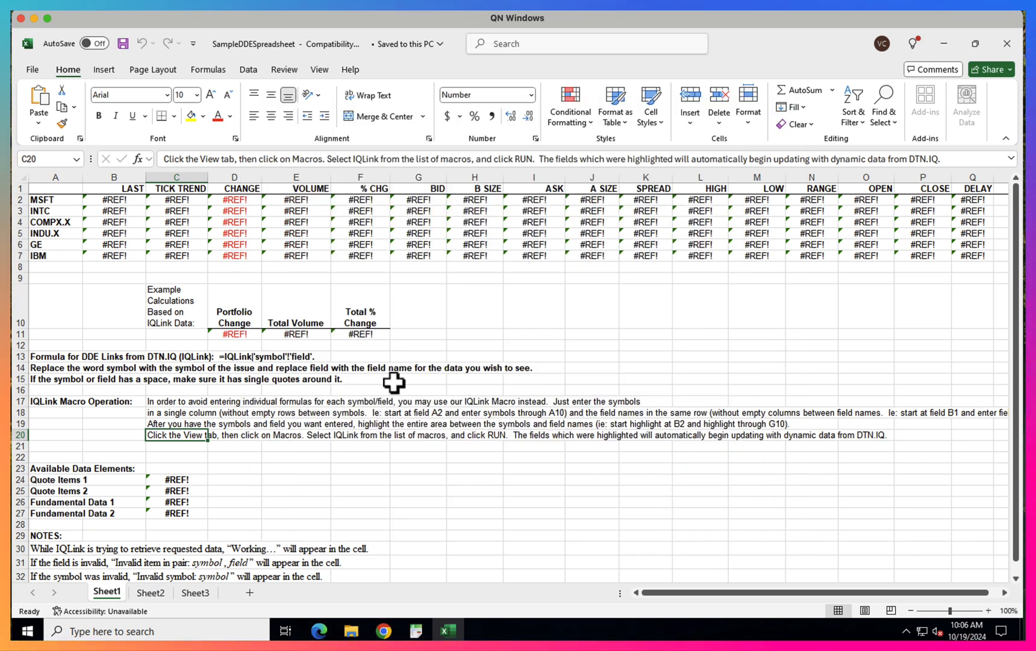
pyautogui.click(114, 200)
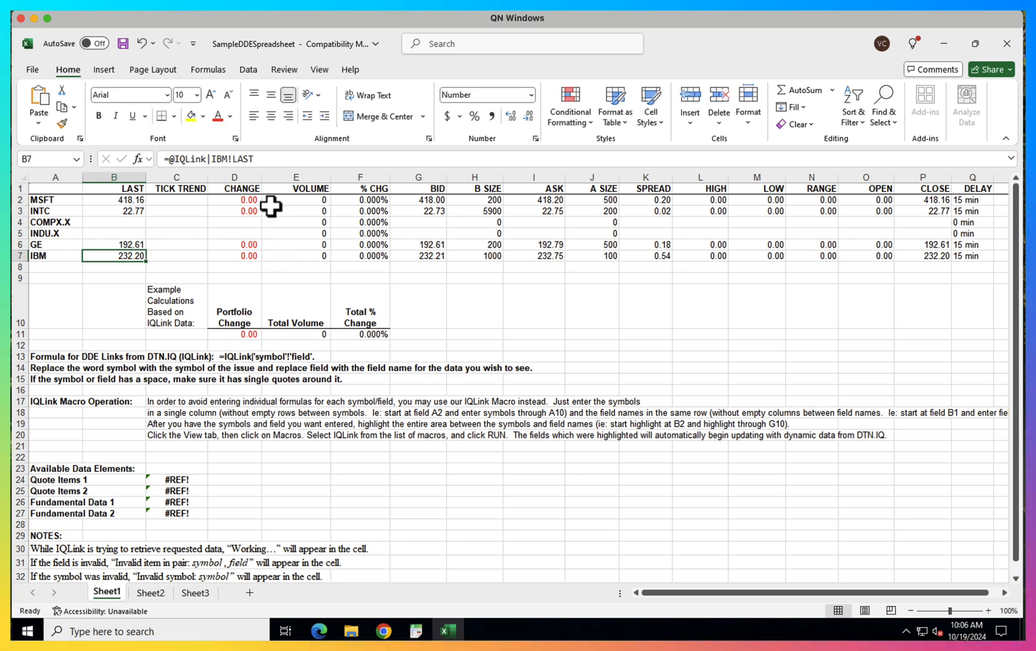
pyautogui.moveTo(471, 247)
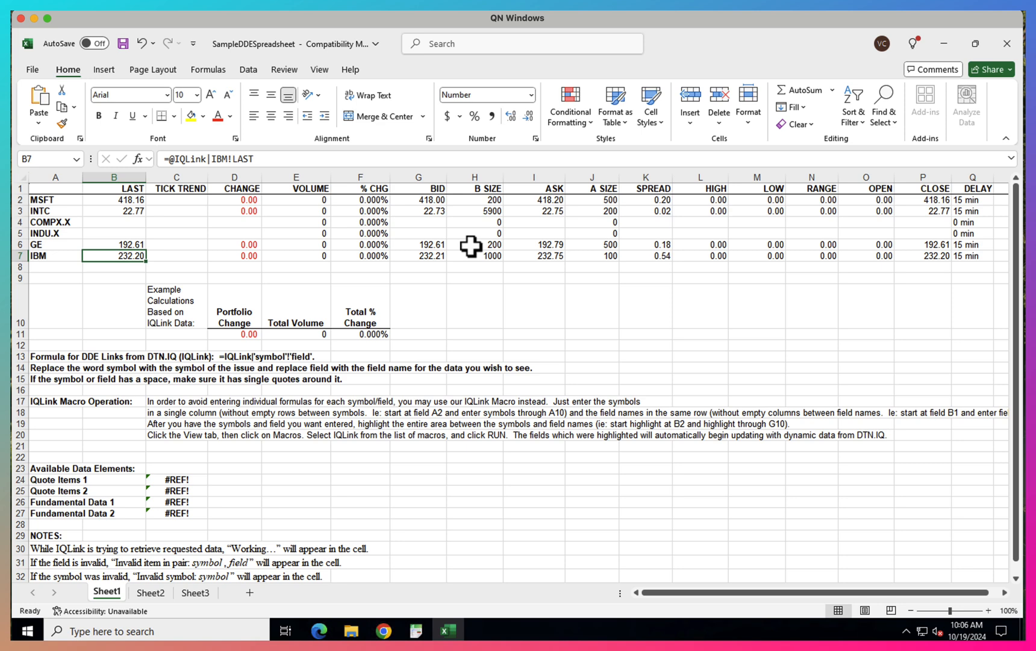
pyautogui.moveTo(137, 248)
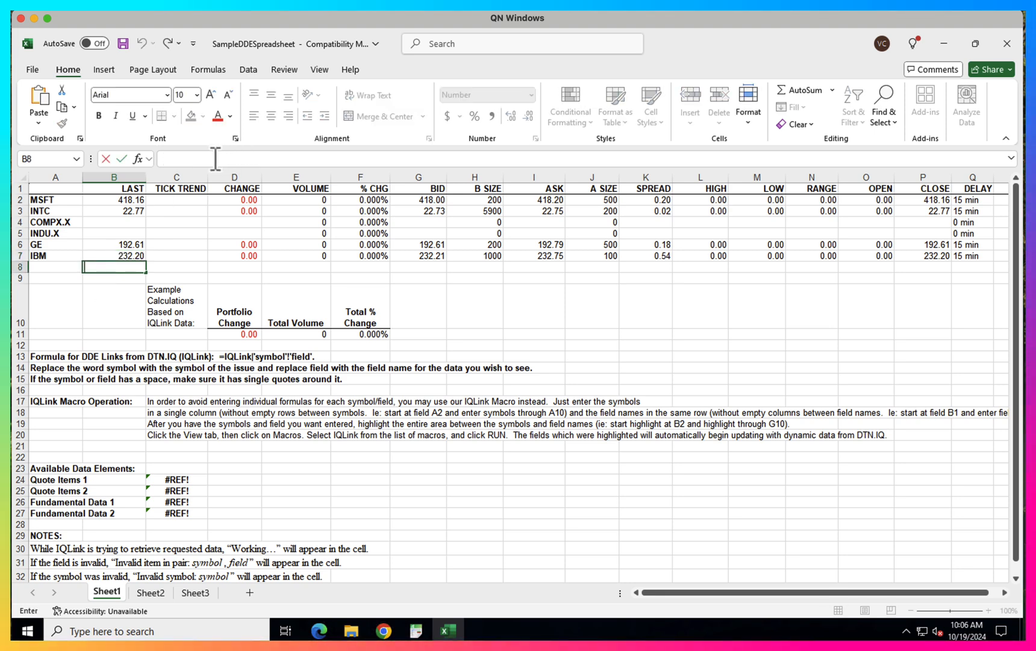
pyautogui.write('=@IQLink|IBM!LAST')
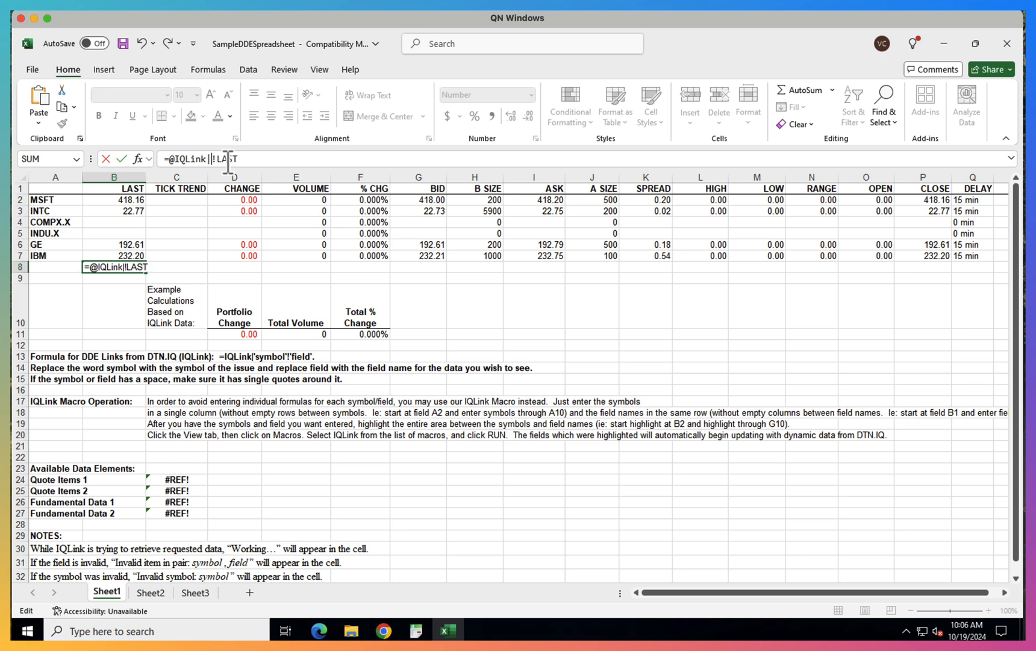
pyautogui.write('E')
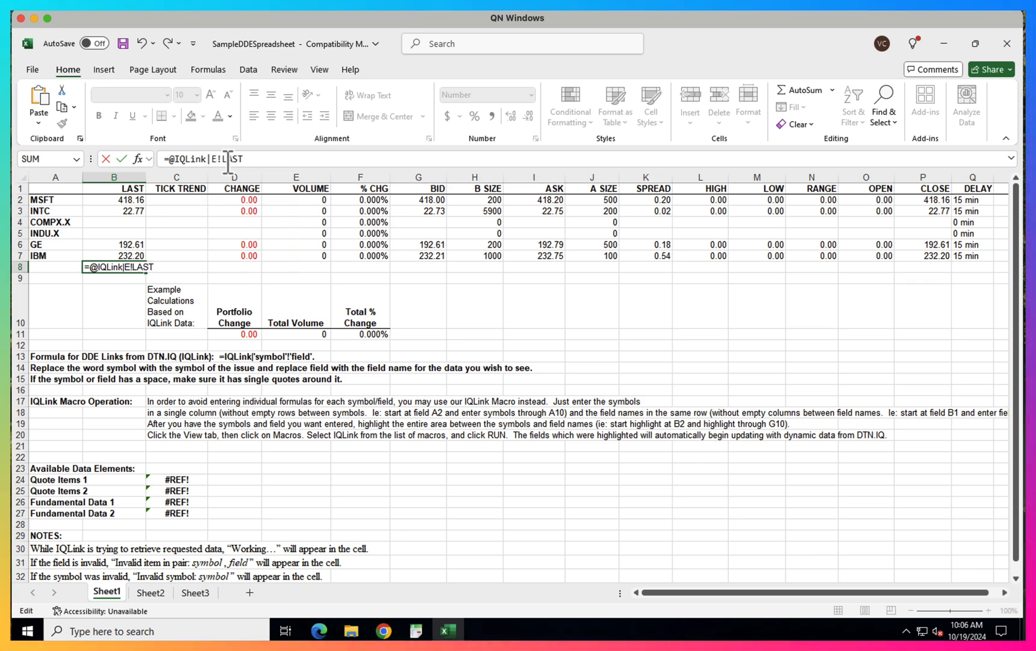
pyautogui.write('EBF25')
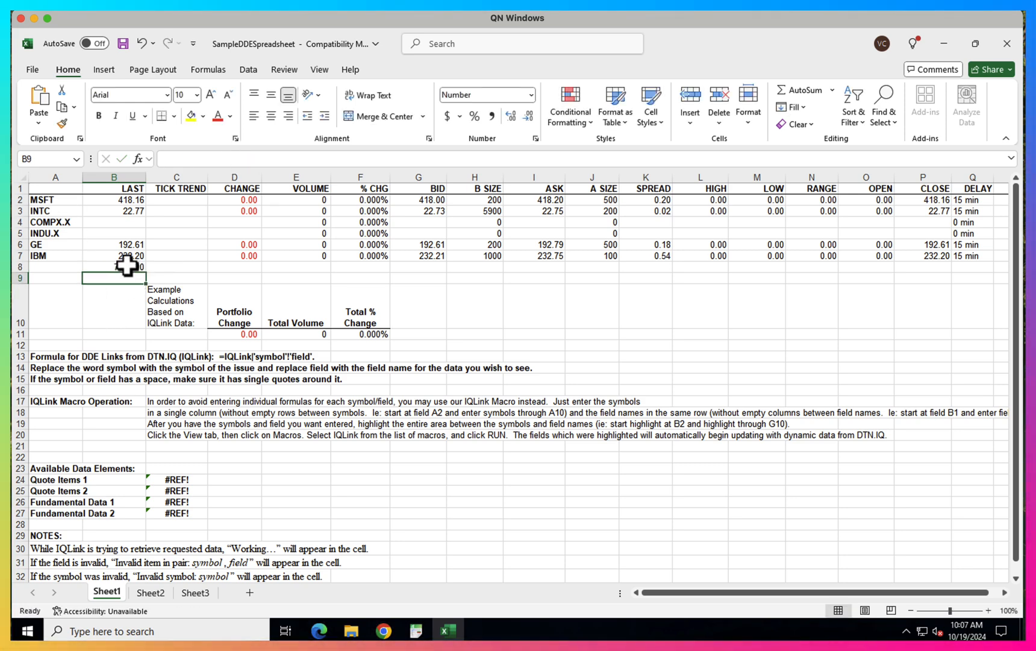
pyautogui.click(113, 267)
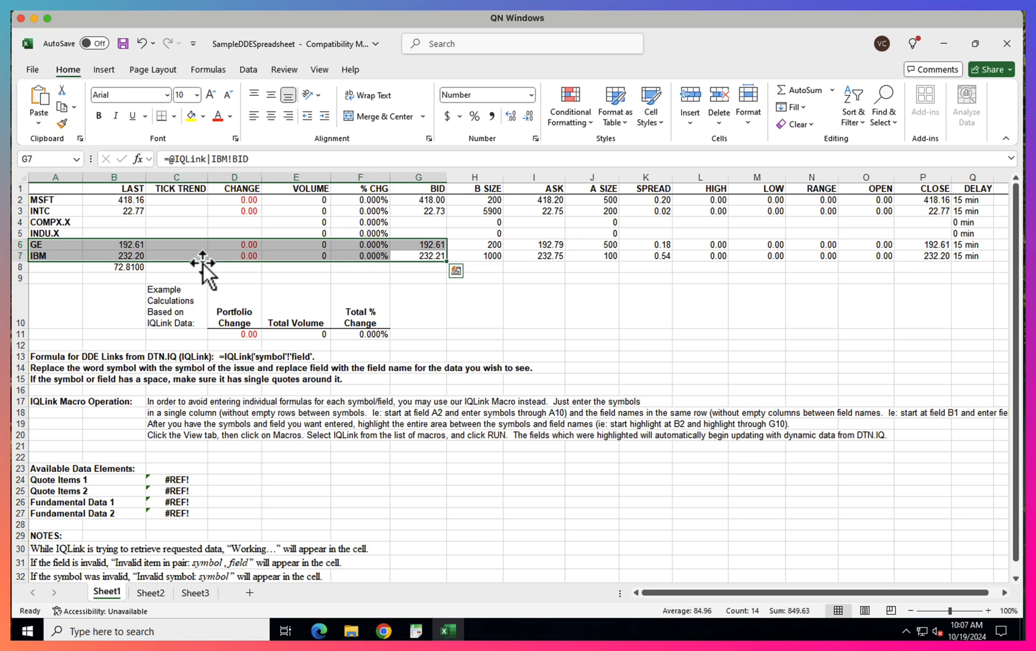
pyautogui.click(176, 266)
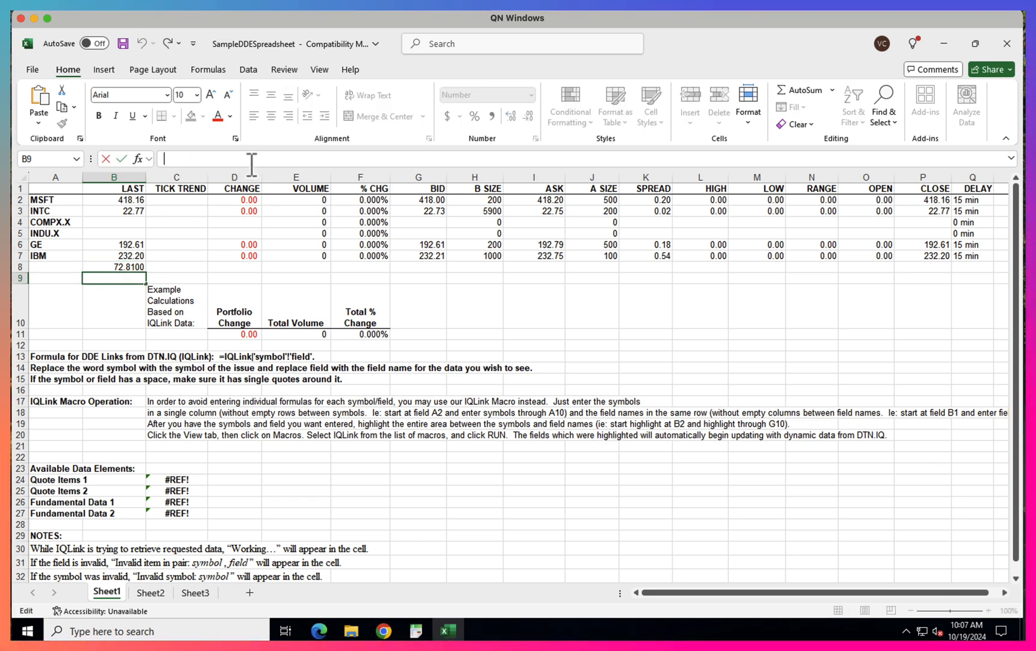
pyautogui.write('=@IQLINK|EBF25!LAST')
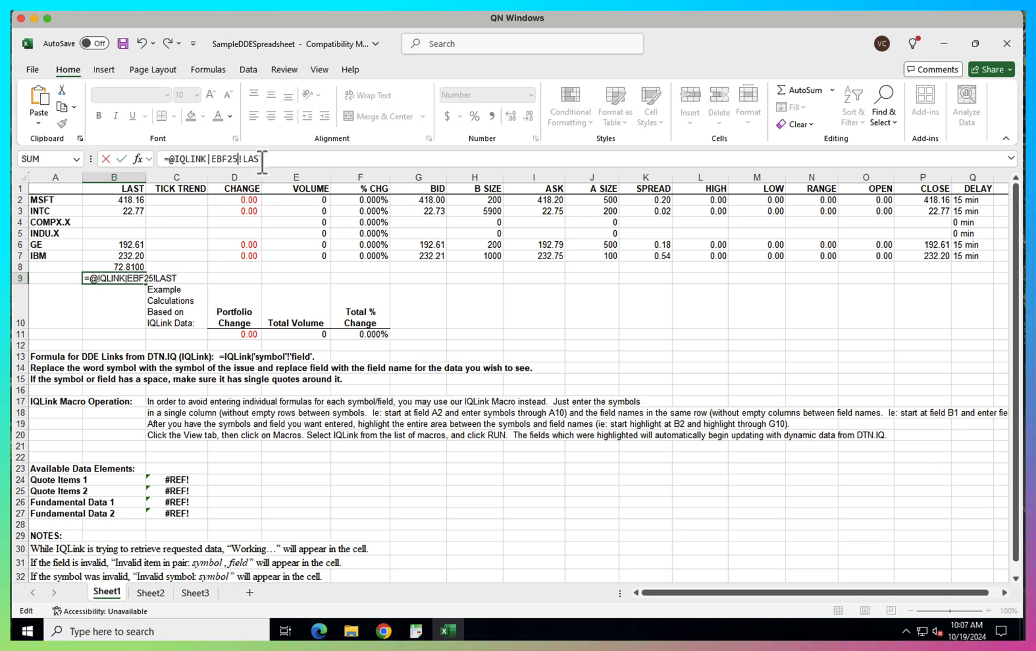
pyautogui.write('C')
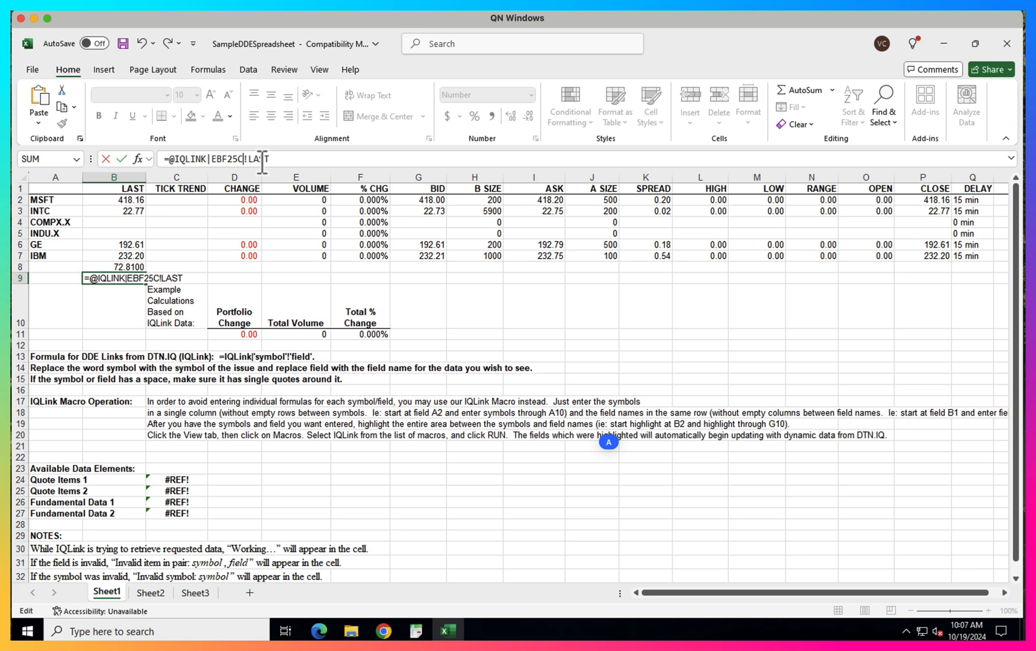
pyautogui.write('0000')
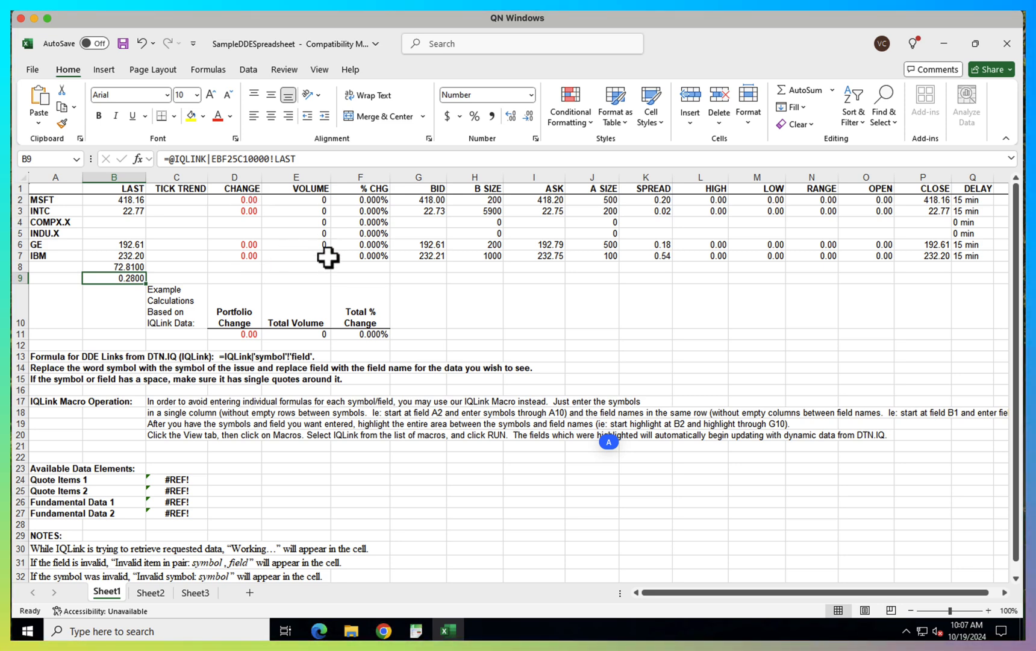
pyautogui.moveTo(321, 288)
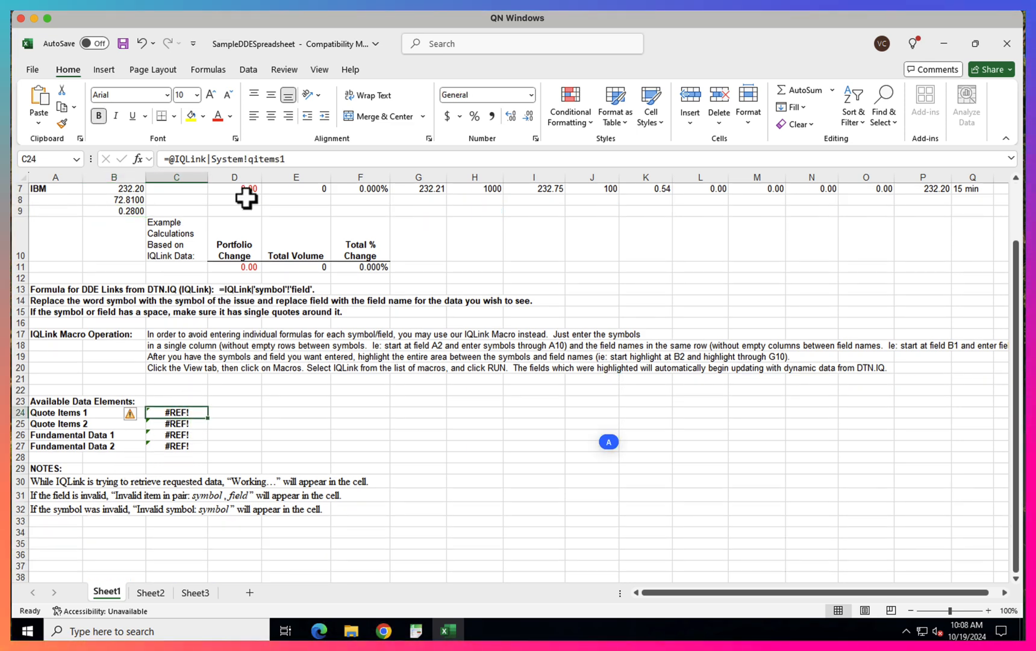
pyautogui.scroll(-3)
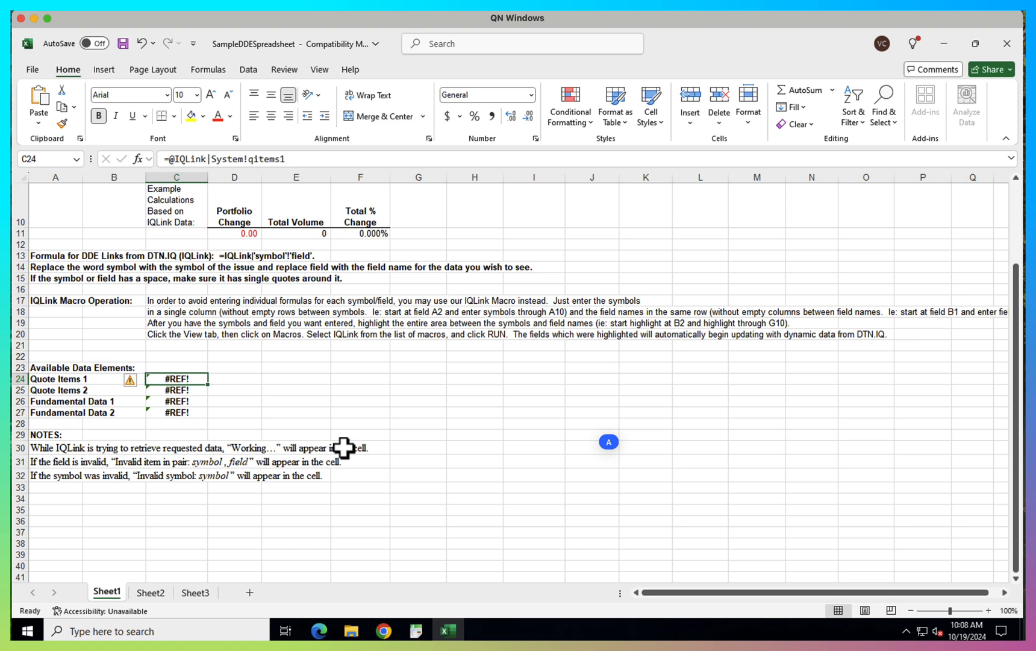
pyautogui.scroll(-3)
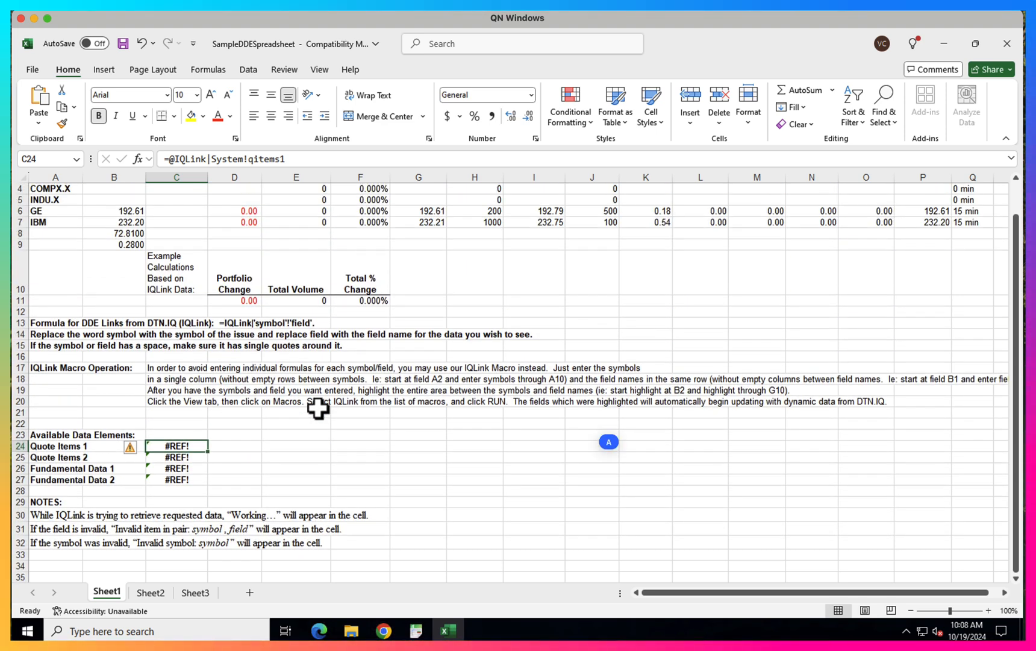
pyautogui.scroll(3)
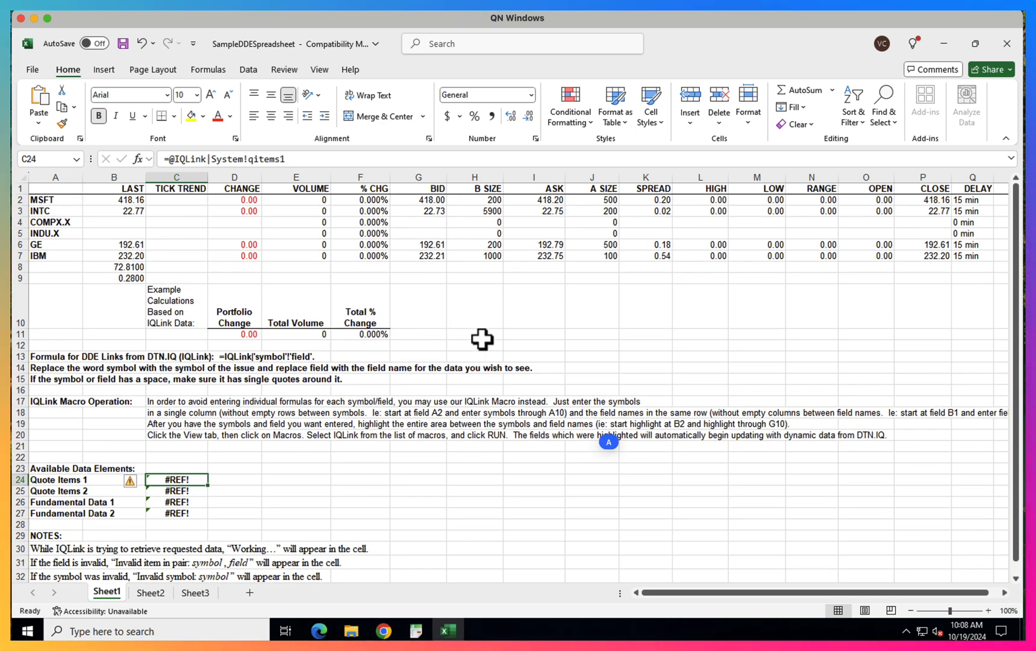
pyautogui.moveTo(414, 434)
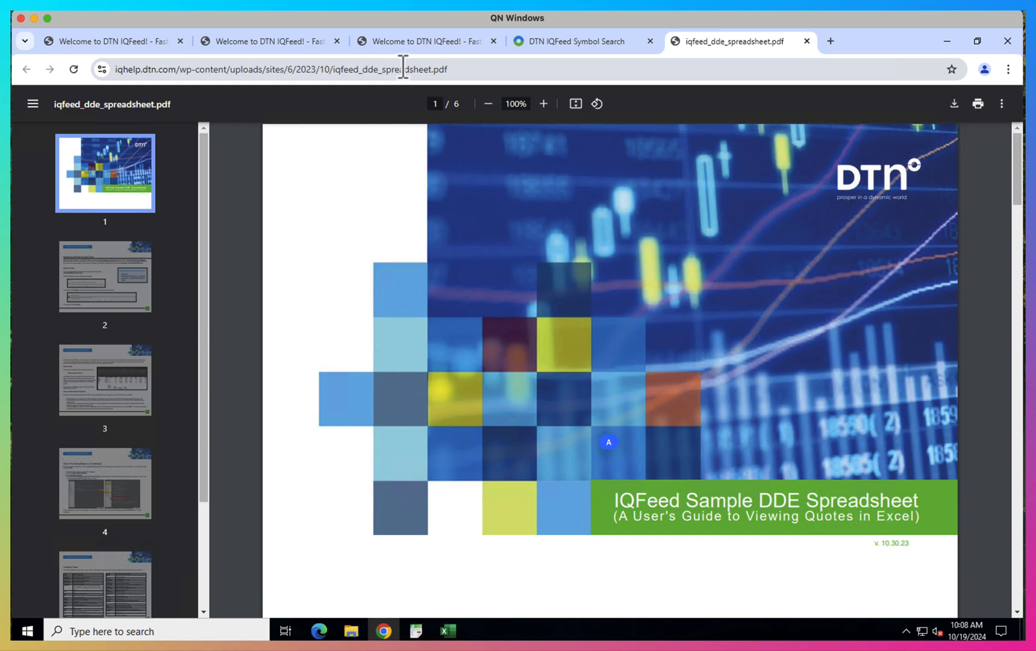
pyautogui.moveTo(304, 152)
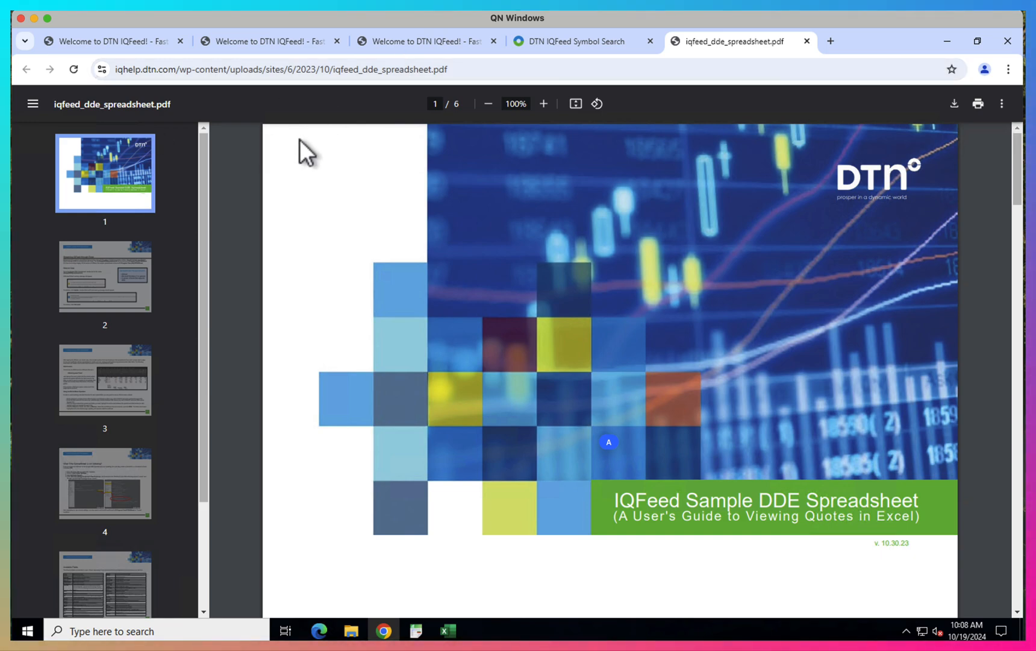
# - Page through the iqfeed_dde_spreadsheet.pdf guide to the Available Fields tables on page 6
pyautogui.click(105, 275)
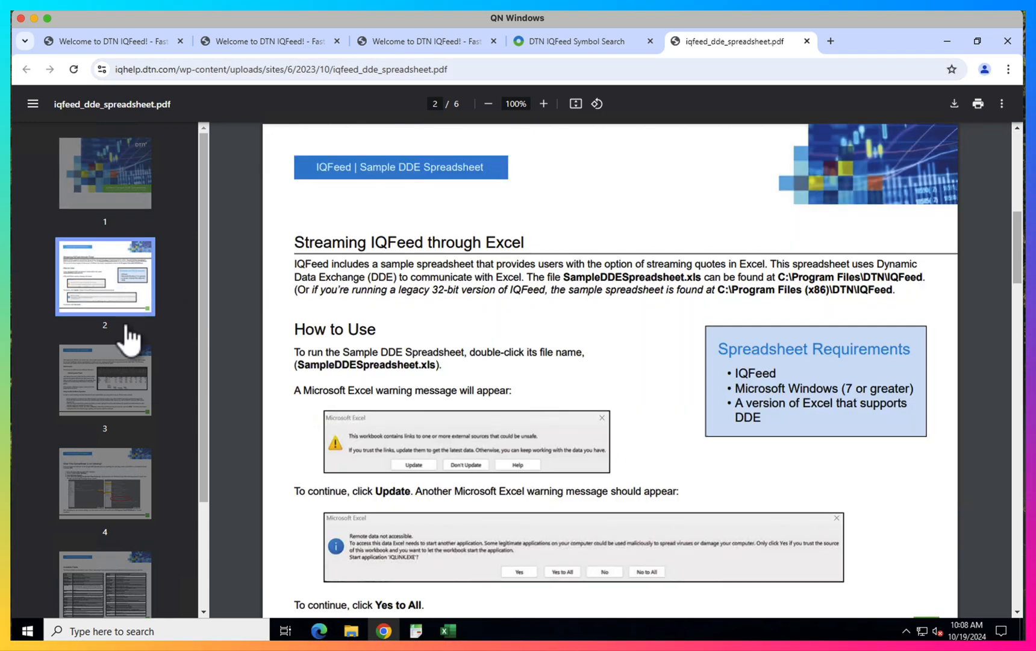
pyautogui.click(104, 482)
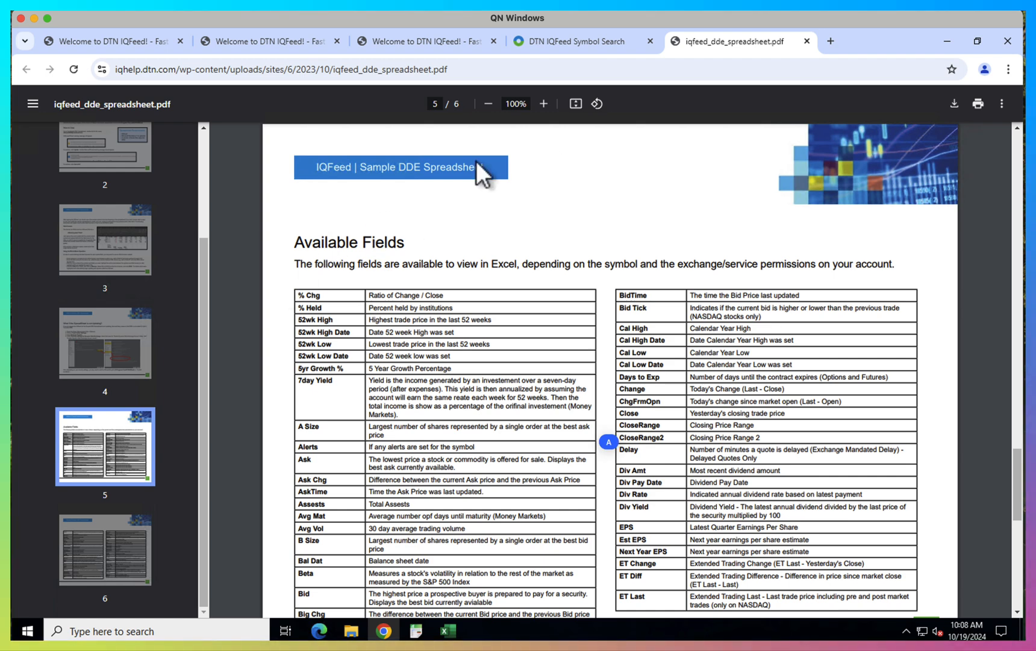
pyautogui.scroll(-3)
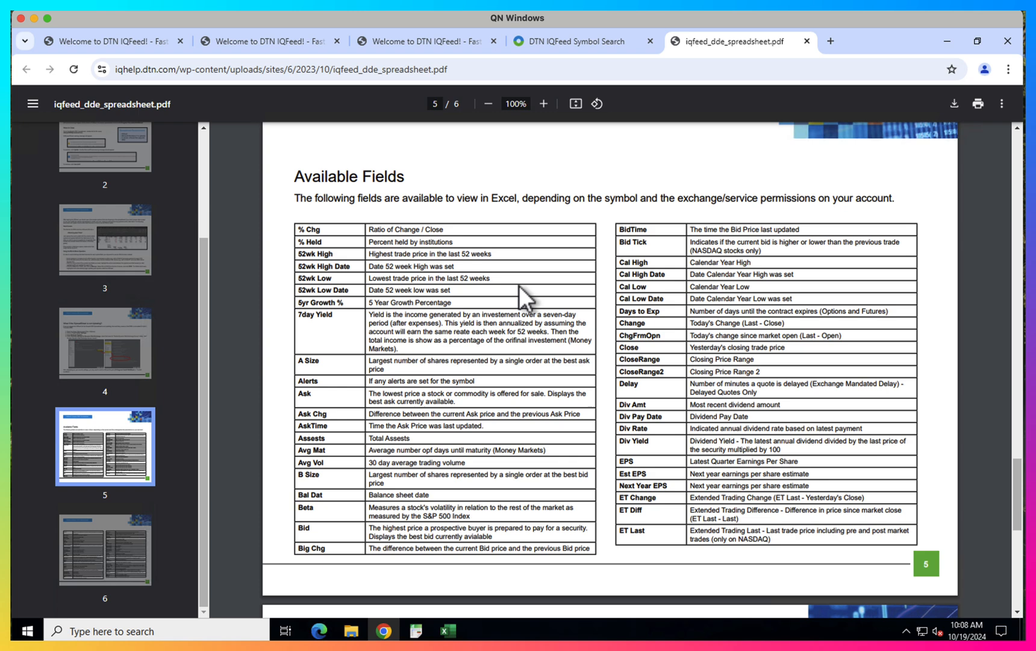
pyautogui.scroll(-3)
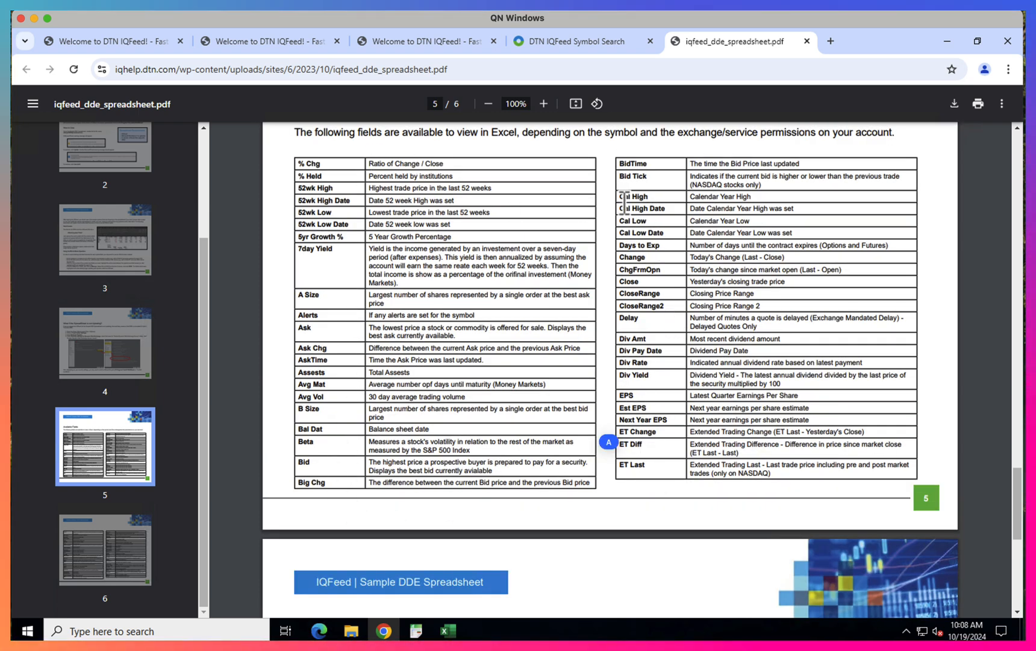
pyautogui.scroll(-3)
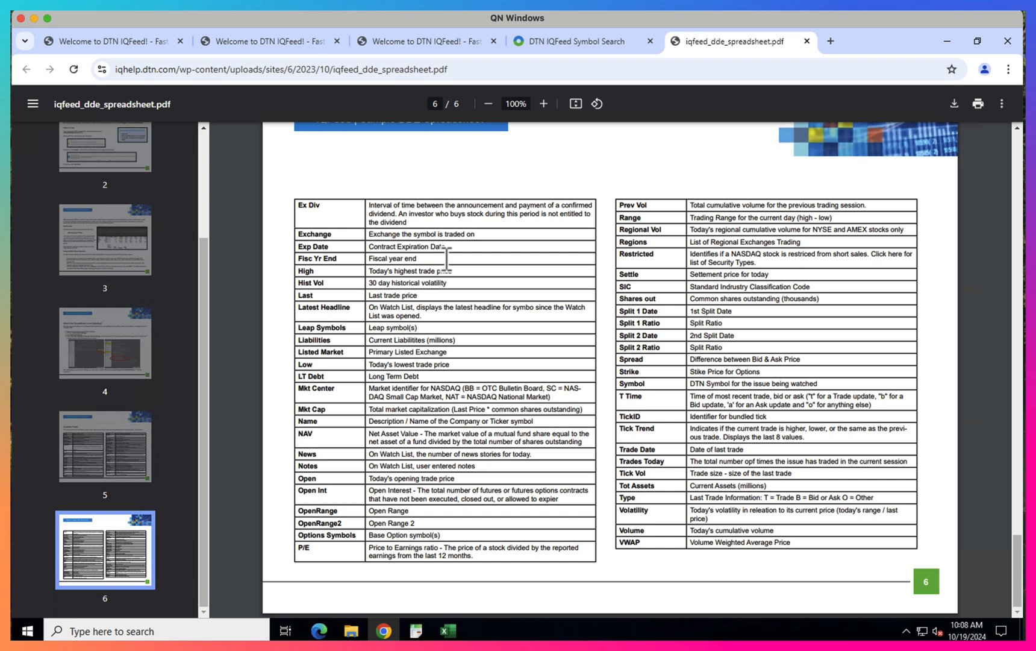
pyautogui.moveTo(570, 270)
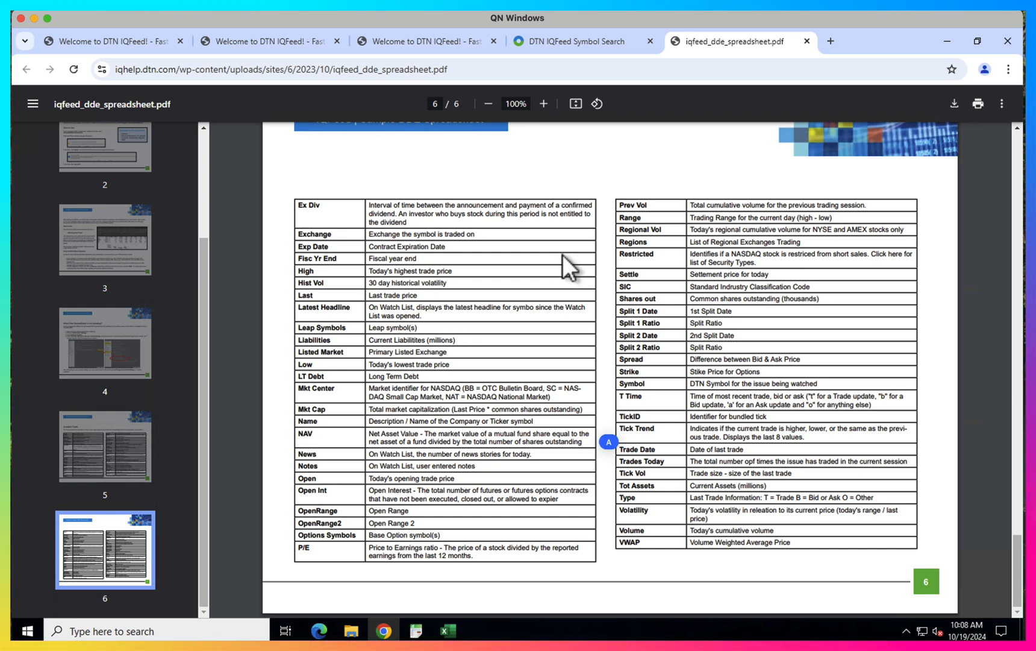